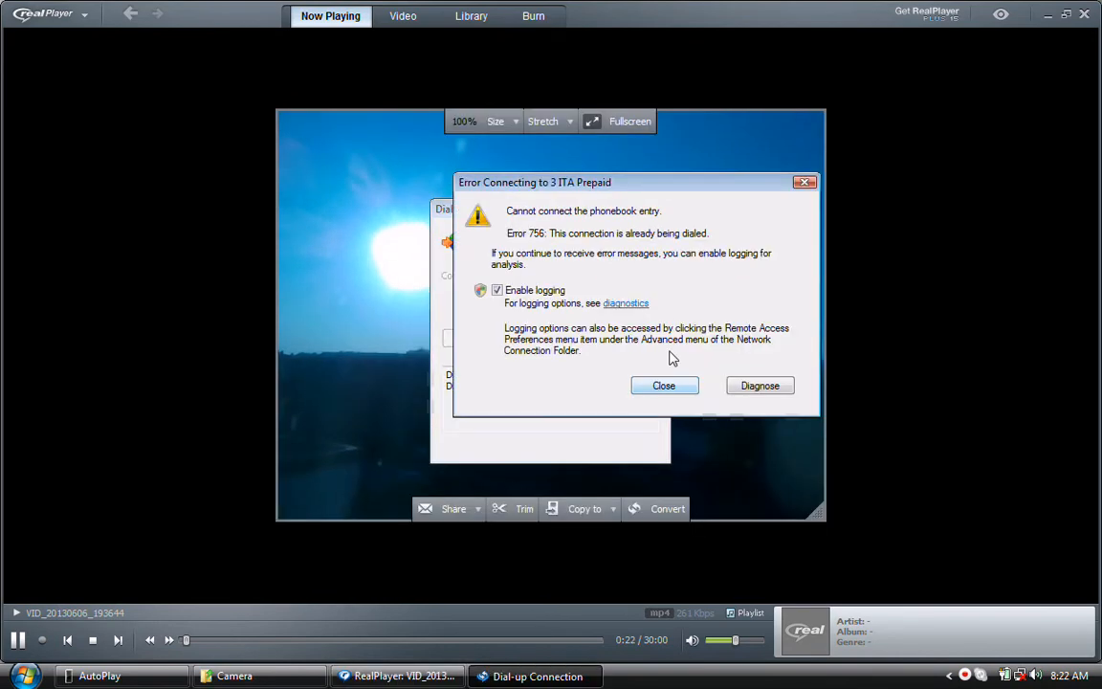
Step: Dismiss the connection error and cancel the dial-up connection and dialing prompts over the sunset video
{"action": "left_click", "coordinate": [663, 384]}
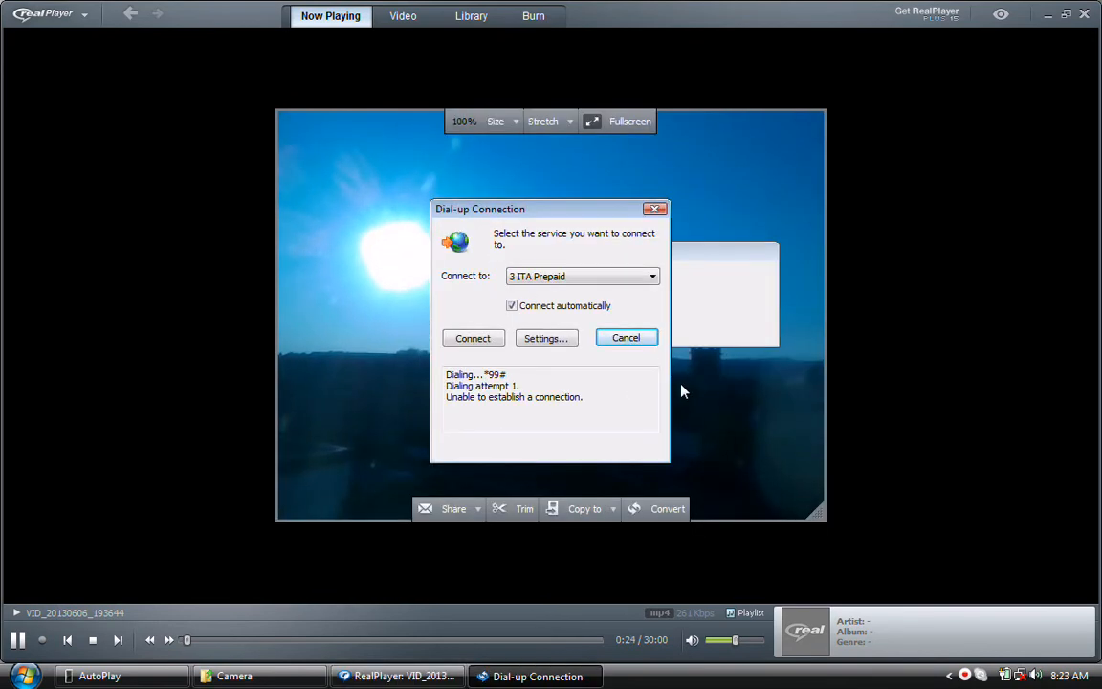
{"action": "left_click", "coordinate": [473, 337]}
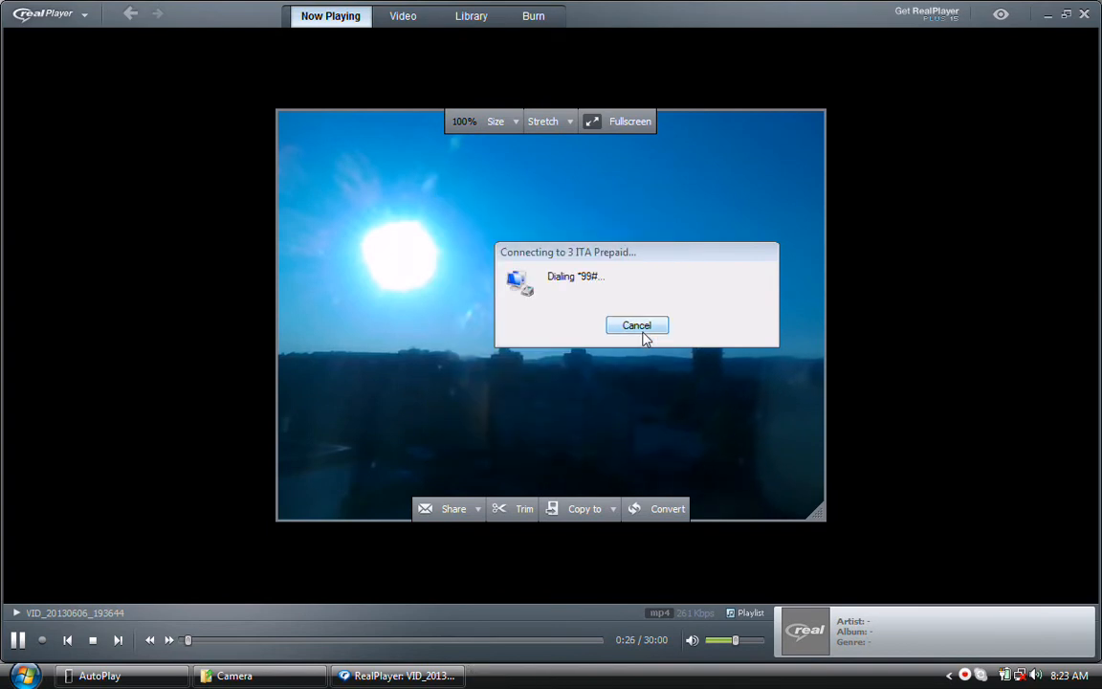
{"action": "left_click", "coordinate": [636, 325]}
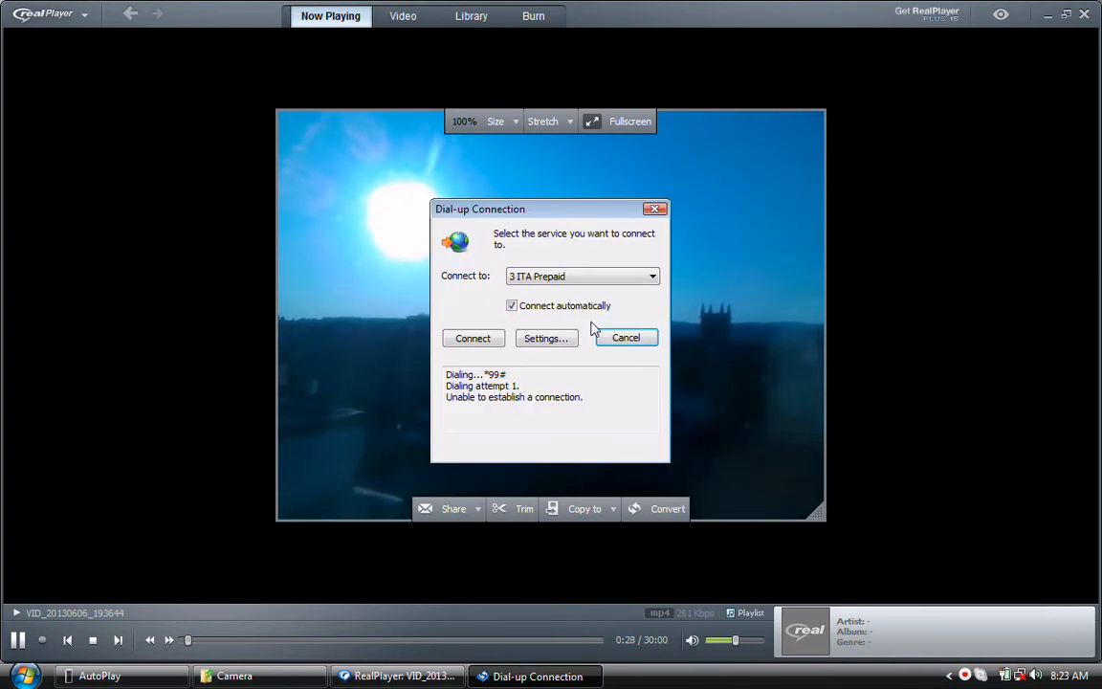
{"action": "left_click", "coordinate": [625, 337]}
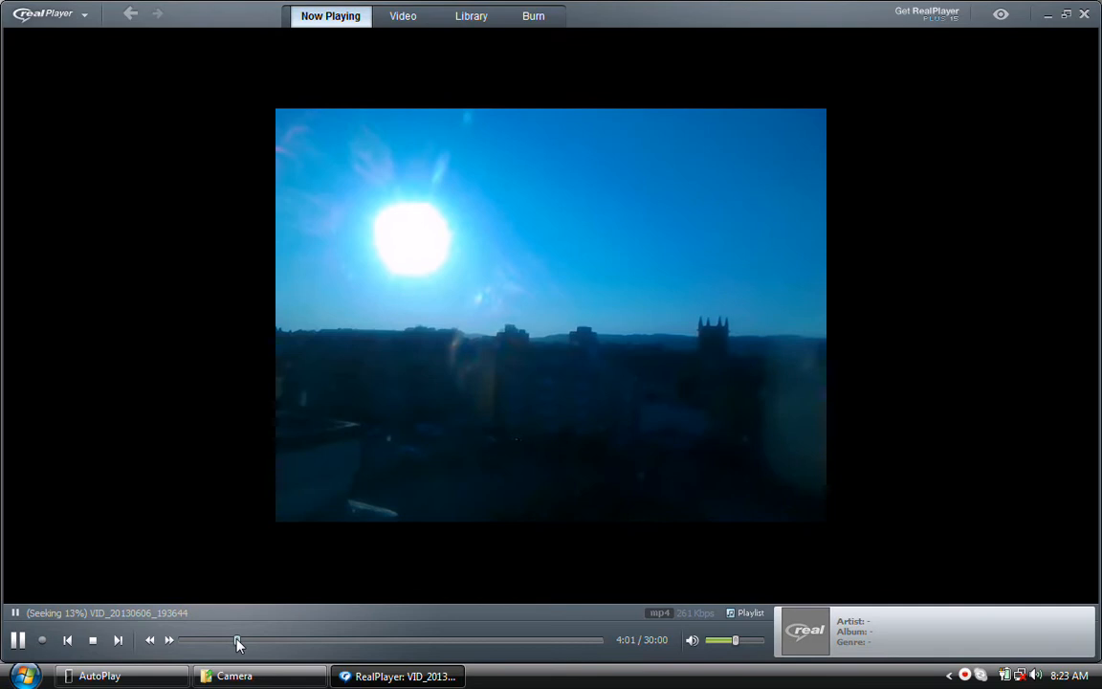
Step: Scrub the sunset time-lapse forward in stages from about 13% through halfway to about 91%
{"action": "left_click_drag", "start_coordinate": [237, 639], "coordinate": [300, 639]}
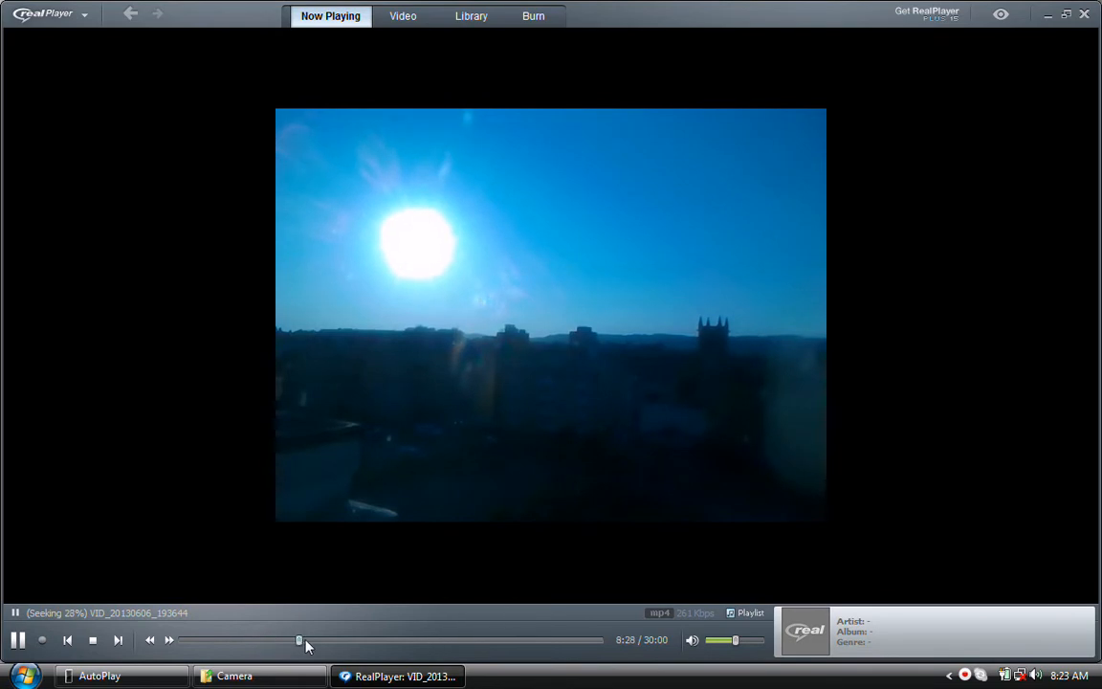
{"action": "left_click_drag", "start_coordinate": [299, 639], "coordinate": [347, 639]}
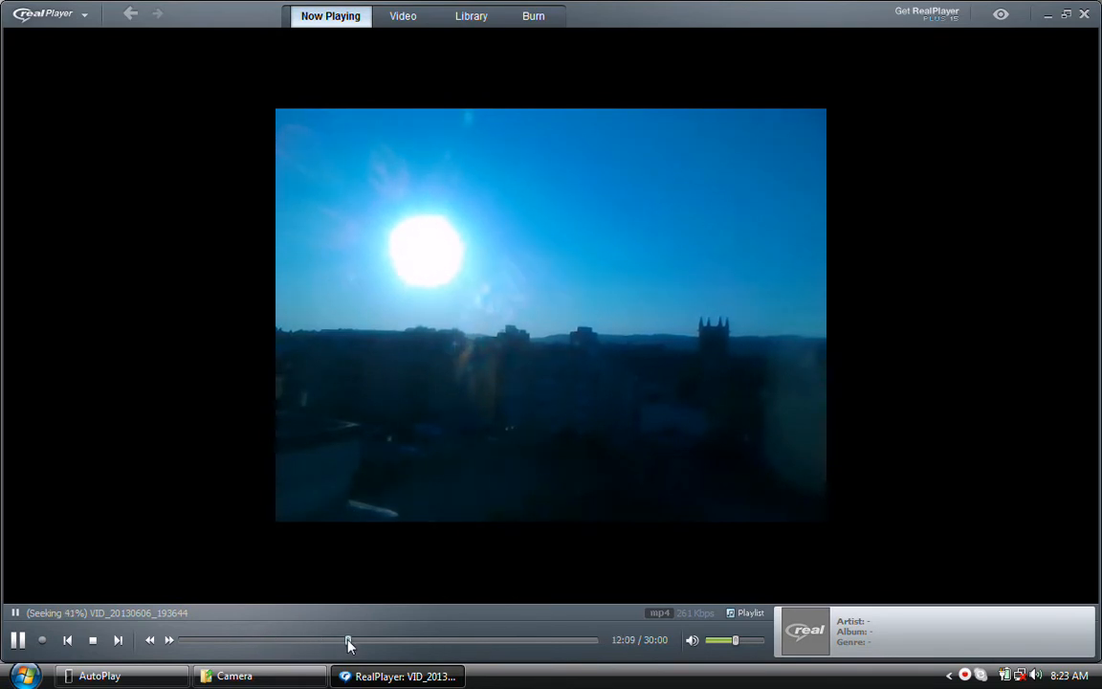
{"action": "left_click_drag", "start_coordinate": [349, 639], "coordinate": [392, 640]}
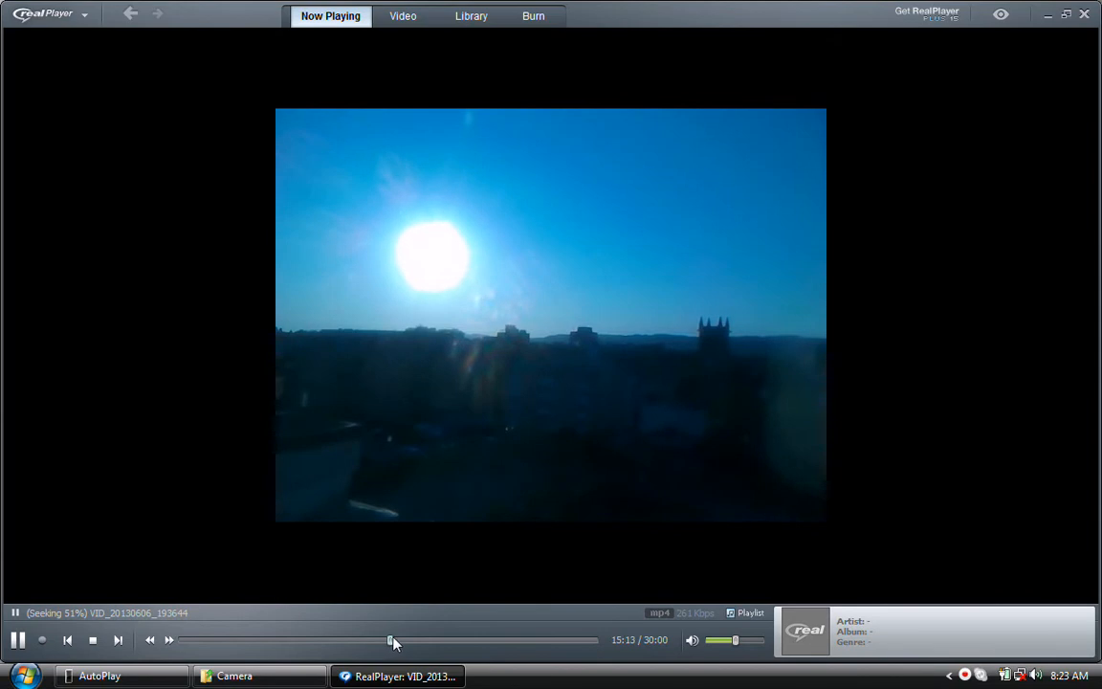
{"action": "left_click_drag", "start_coordinate": [390, 640], "coordinate": [432, 640]}
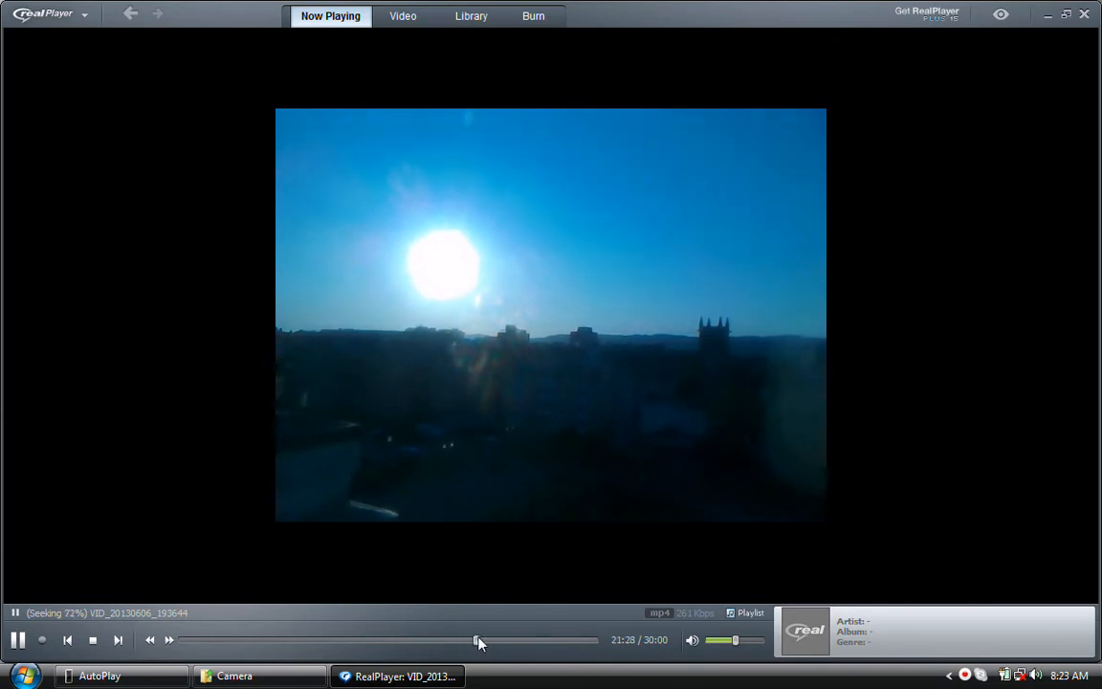
{"action": "left_click_drag", "start_coordinate": [478, 639], "coordinate": [526, 639]}
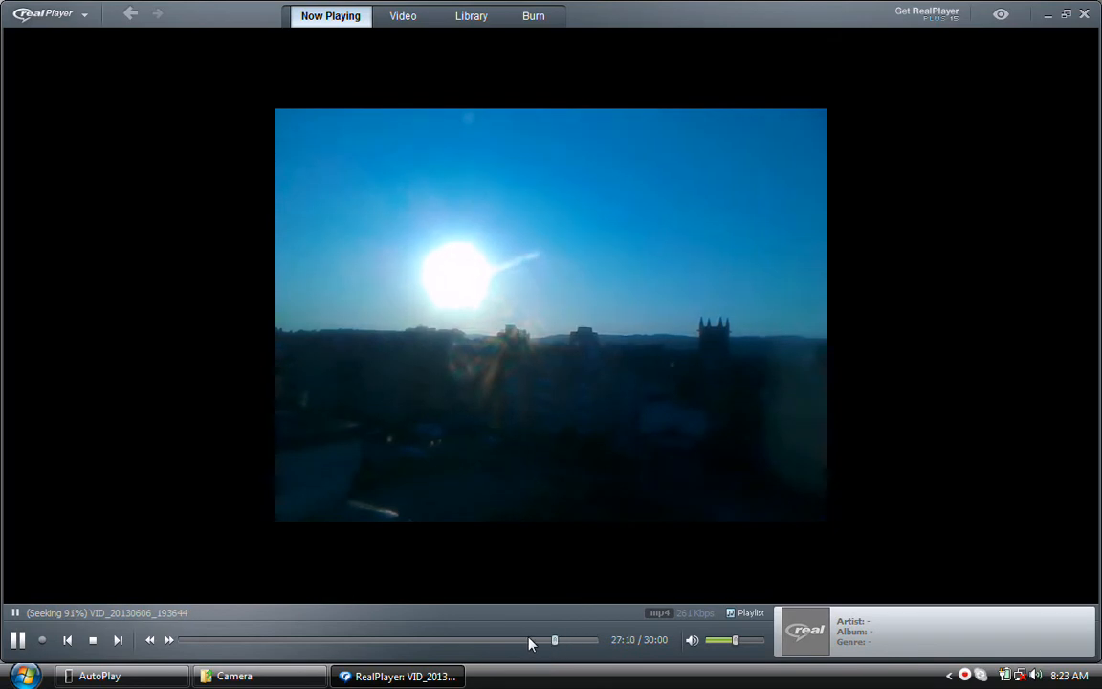
{"action": "left_click_drag", "start_coordinate": [552, 638], "coordinate": [210, 639]}
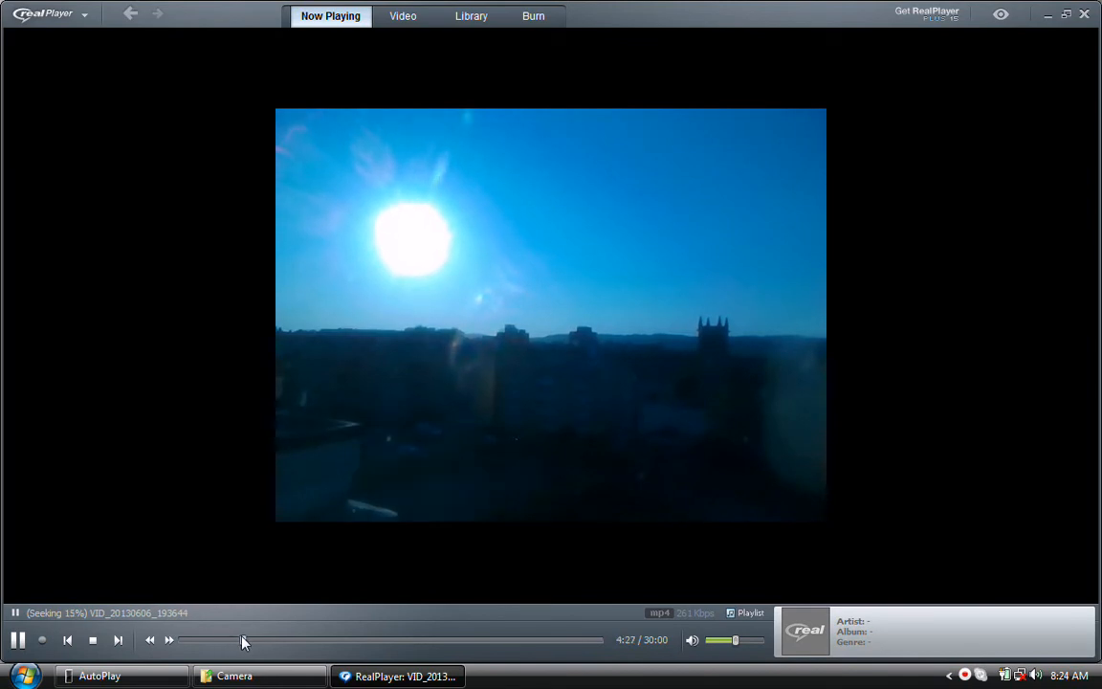
Step: Jump back near the start of the video, then scrub forward to about 46%
{"action": "left_click", "coordinate": [282, 640]}
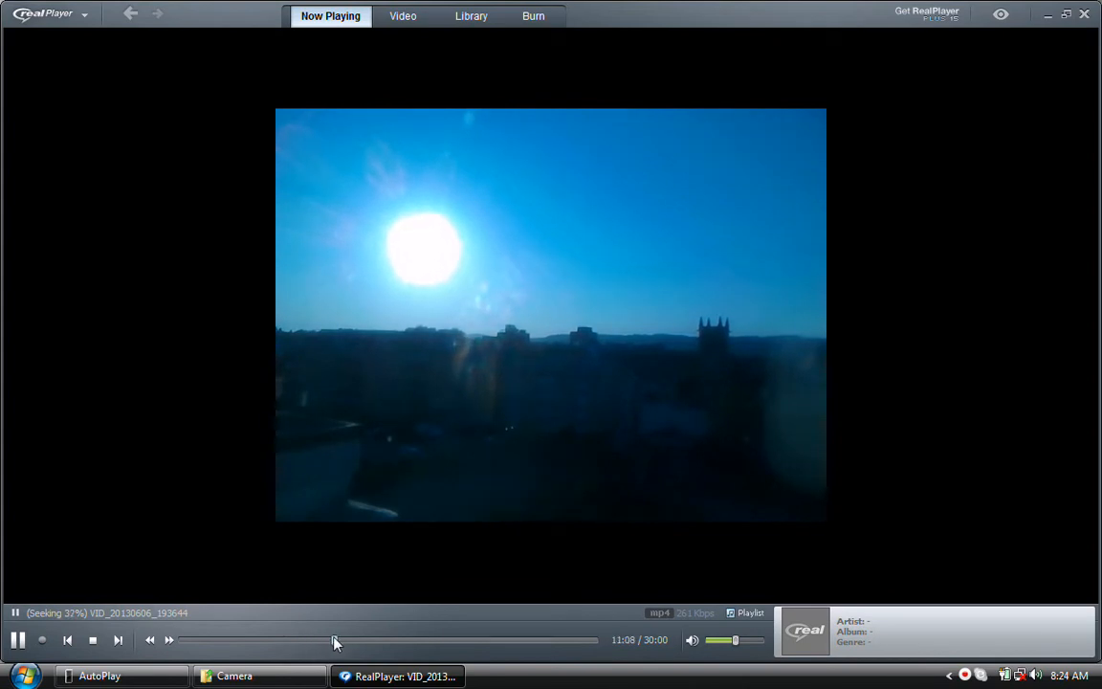
{"action": "left_click_drag", "start_coordinate": [335, 640], "coordinate": [371, 640]}
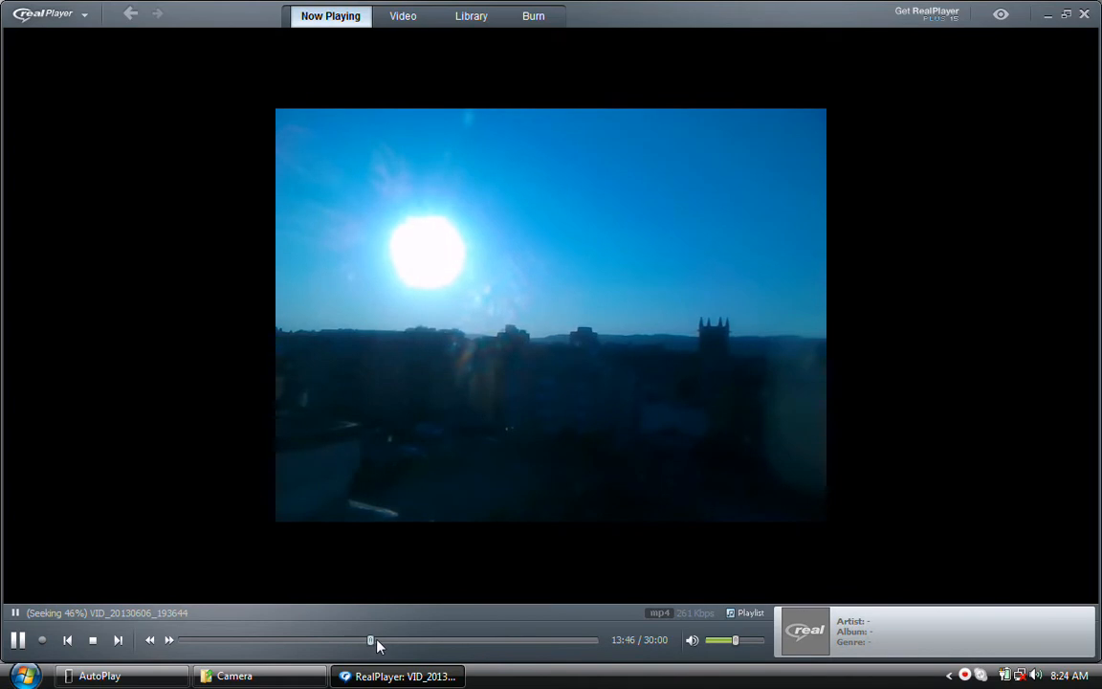
{"action": "left_click_drag", "start_coordinate": [371, 639], "coordinate": [426, 639]}
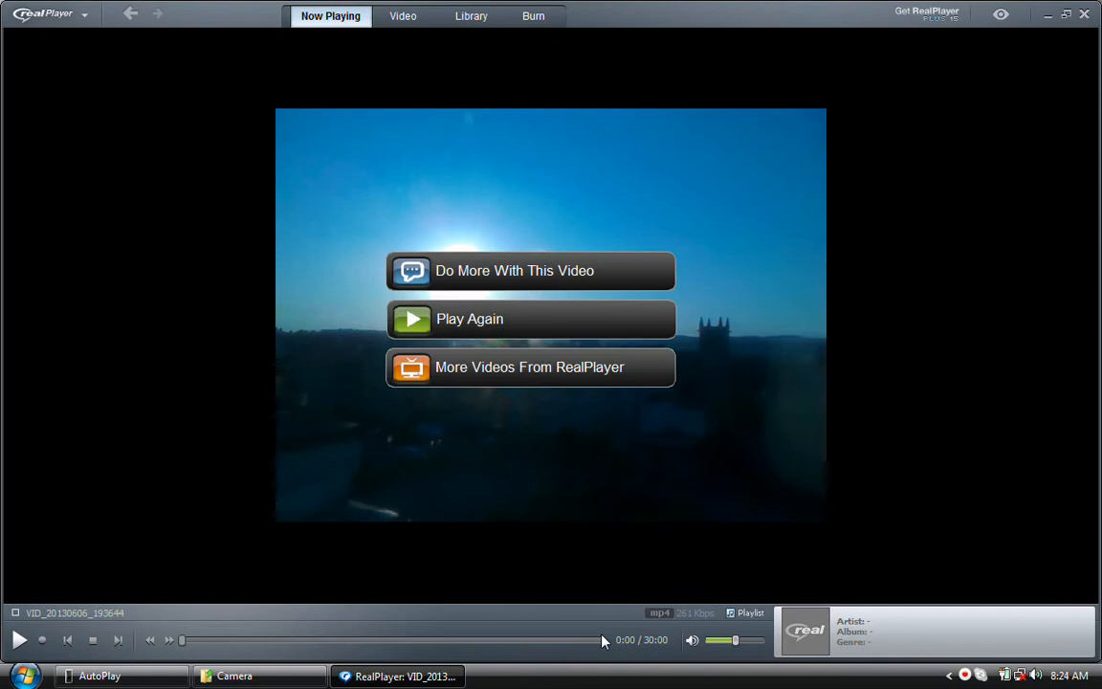
{"action": "mouse_move", "coordinate": [670, 523]}
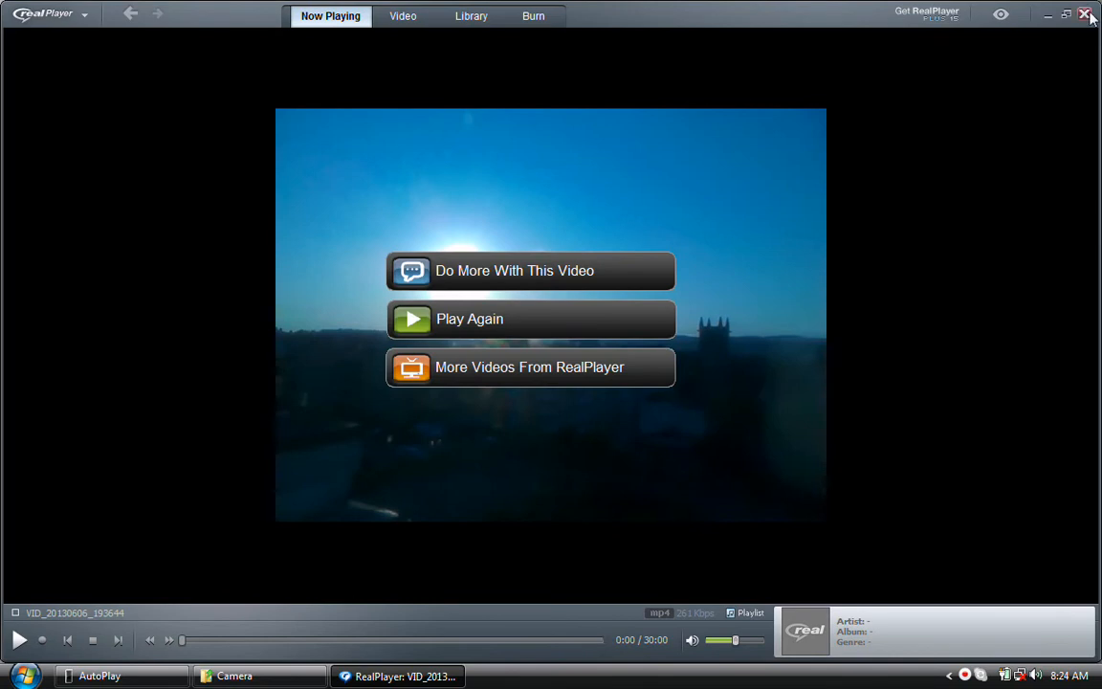
Step: Close RealPlayer and its finished video, returning to the Camera folder
{"action": "left_click", "coordinate": [1064, 15]}
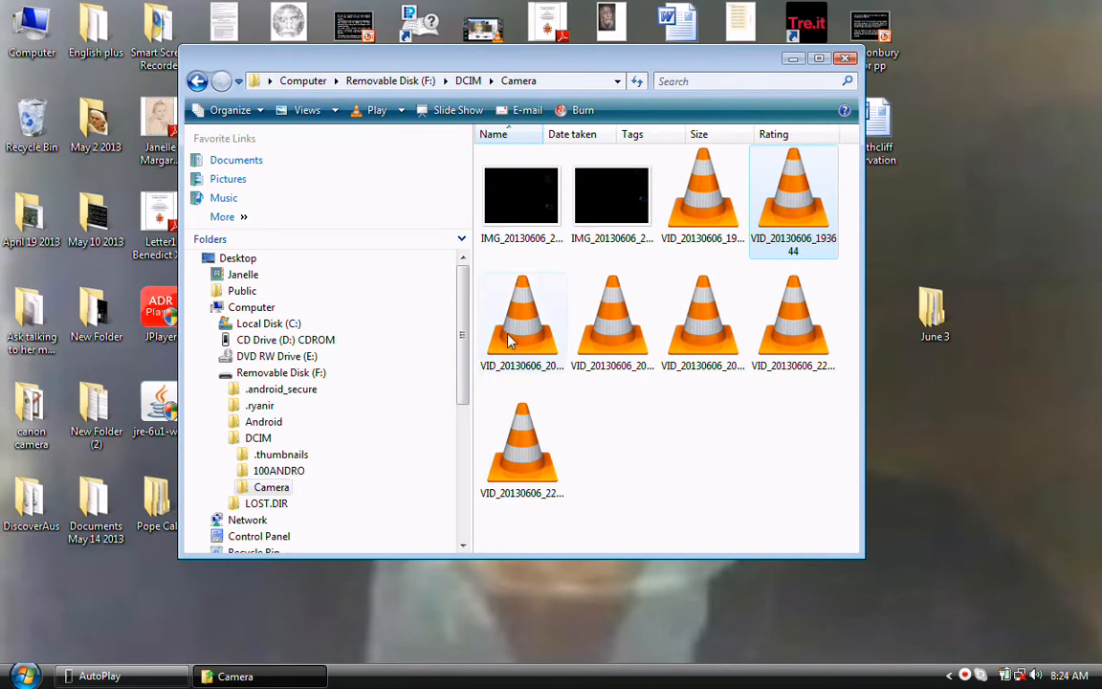
Step: Open the second-row video VID_20130606_201619 with RealPlayer via Open With
{"action": "right_click", "coordinate": [523, 315]}
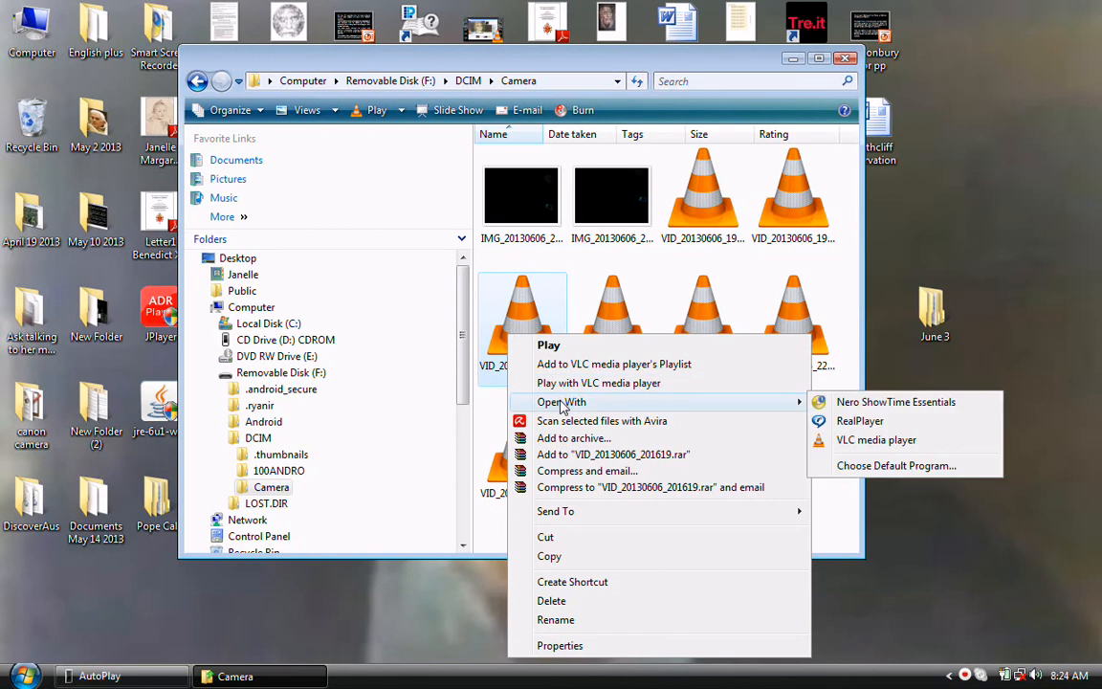
{"action": "mouse_move", "coordinate": [859, 421]}
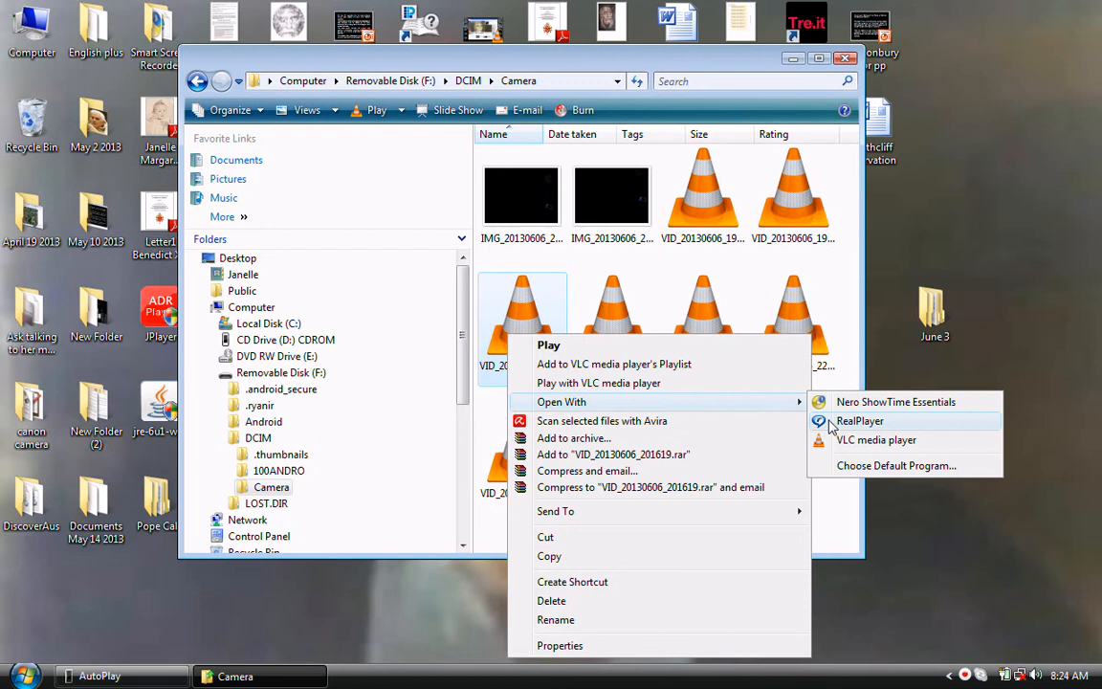
{"action": "left_click", "coordinate": [858, 421]}
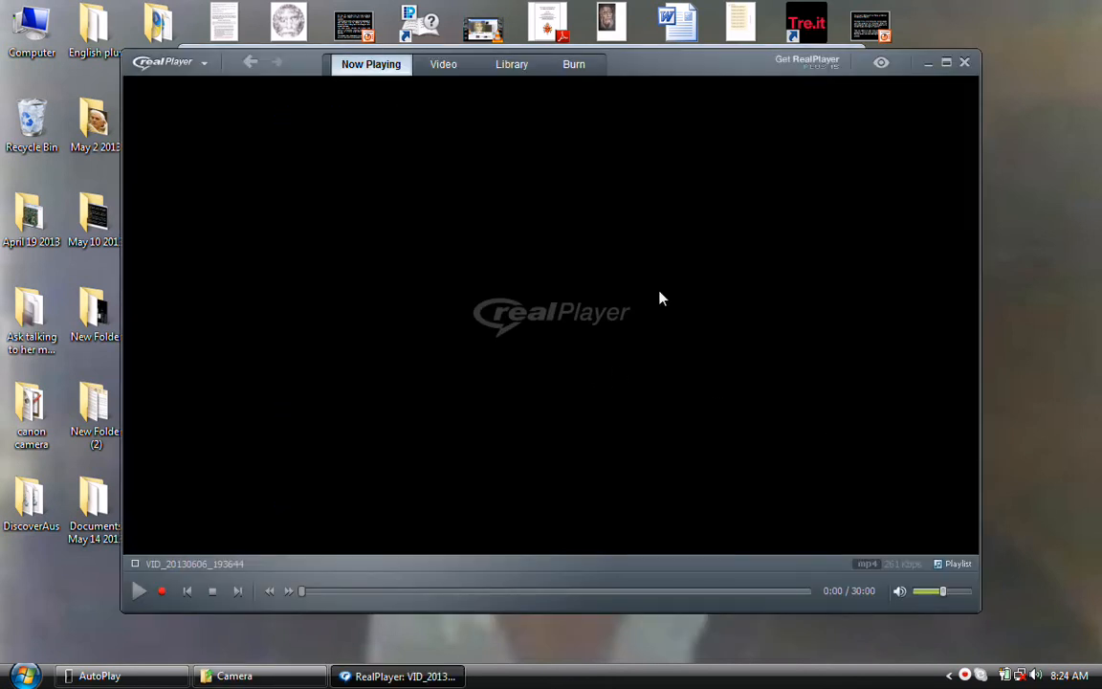
Step: Play the second sunset video maximized, return to its start and scrub to about 12%
{"action": "left_click", "coordinate": [137, 590]}
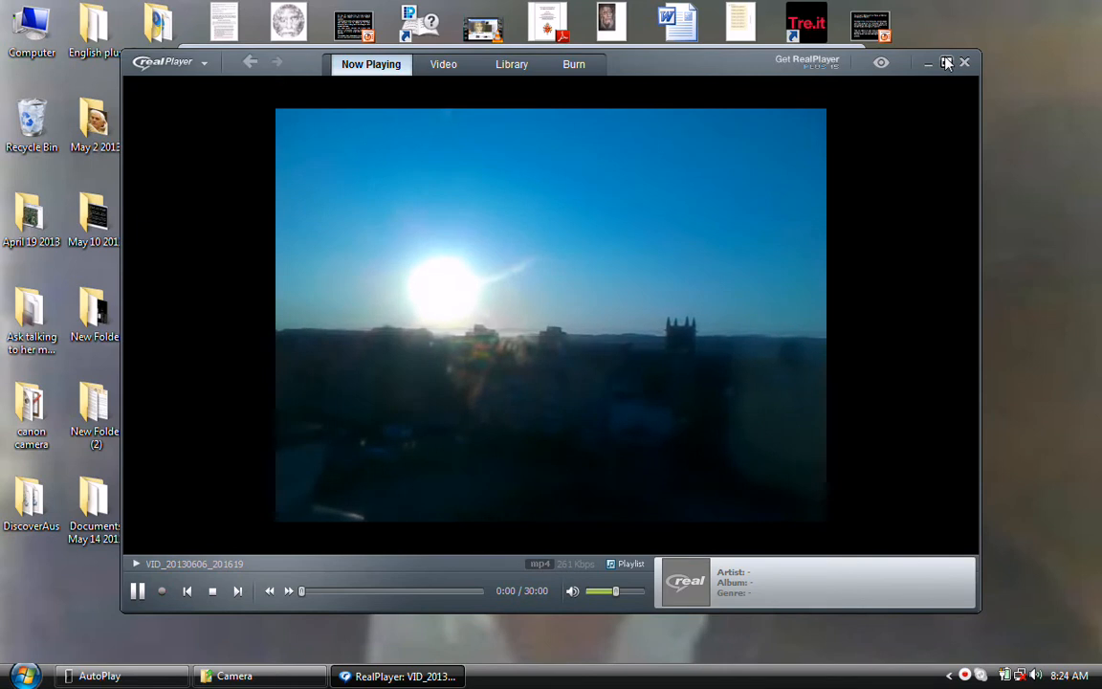
{"action": "left_click", "coordinate": [946, 62]}
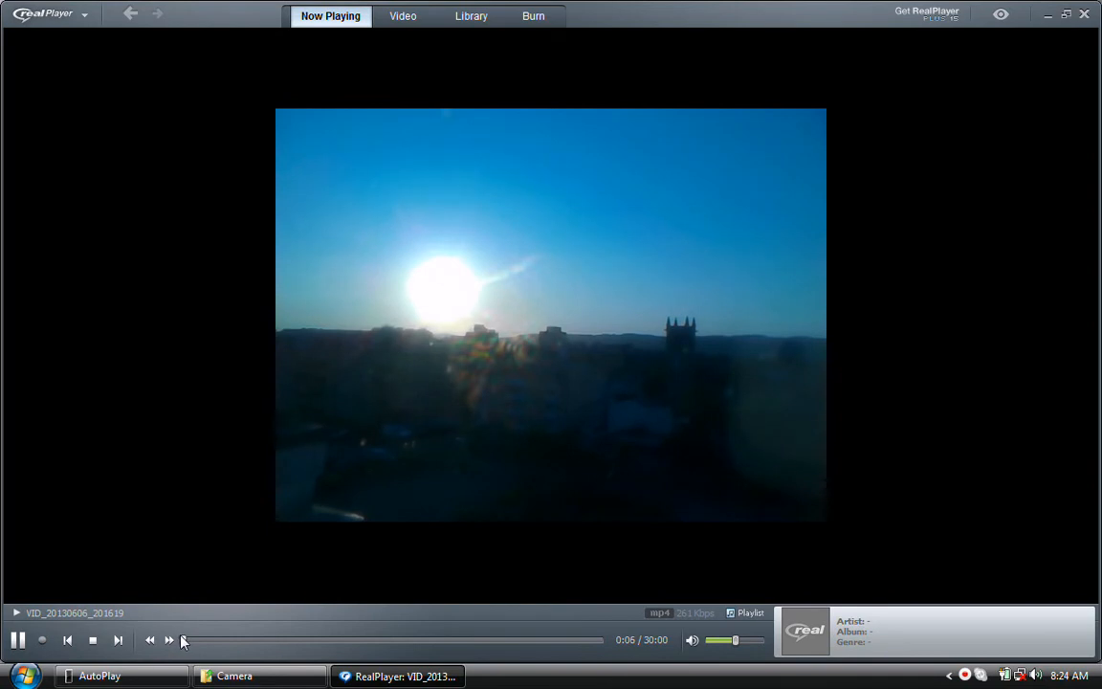
{"action": "left_click", "coordinate": [186, 639]}
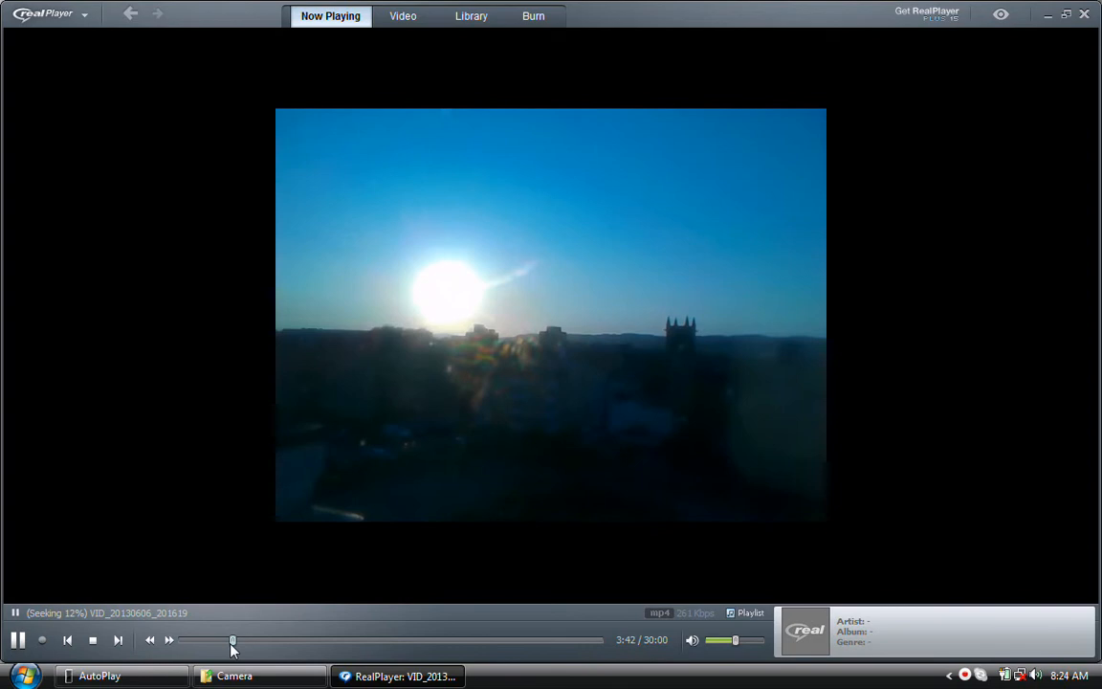
{"action": "left_click_drag", "start_coordinate": [232, 640], "coordinate": [318, 640]}
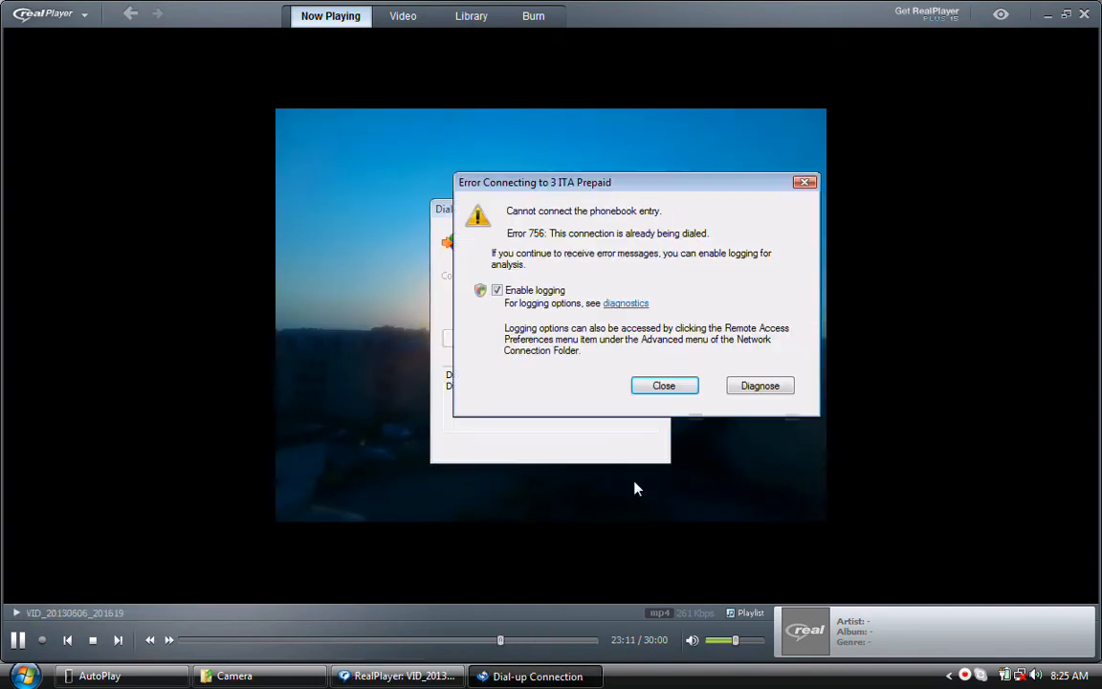
Step: Dismiss the repeated connection error and cancel the dial-up connection and dialing prompts
{"action": "left_click", "coordinate": [663, 384]}
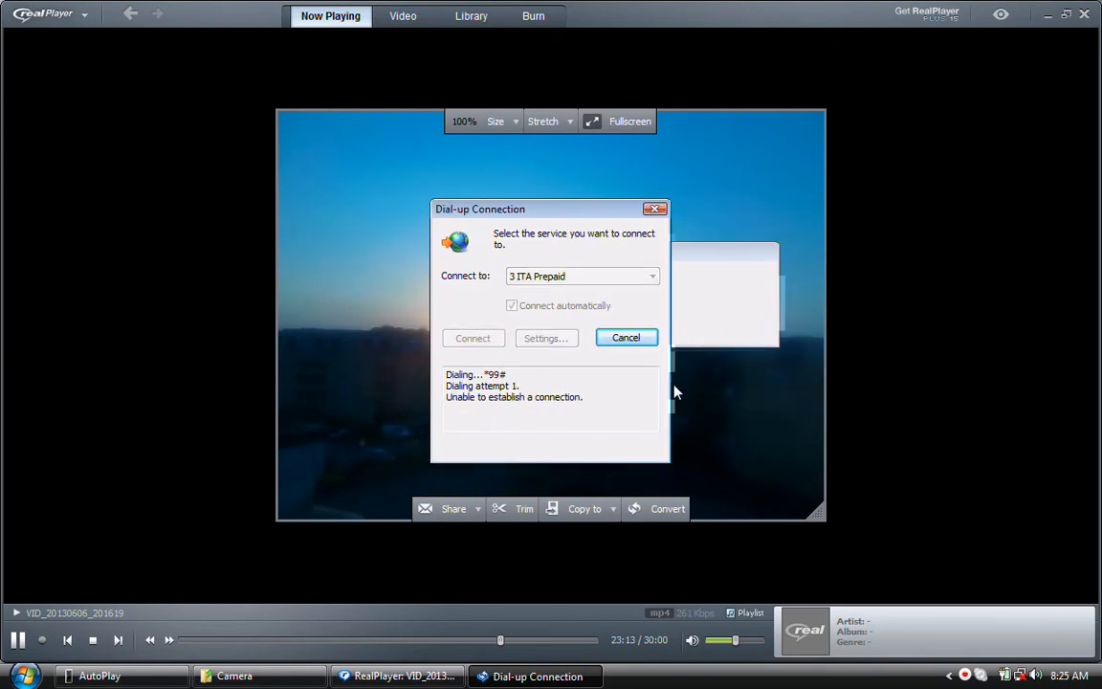
{"action": "left_click", "coordinate": [472, 337]}
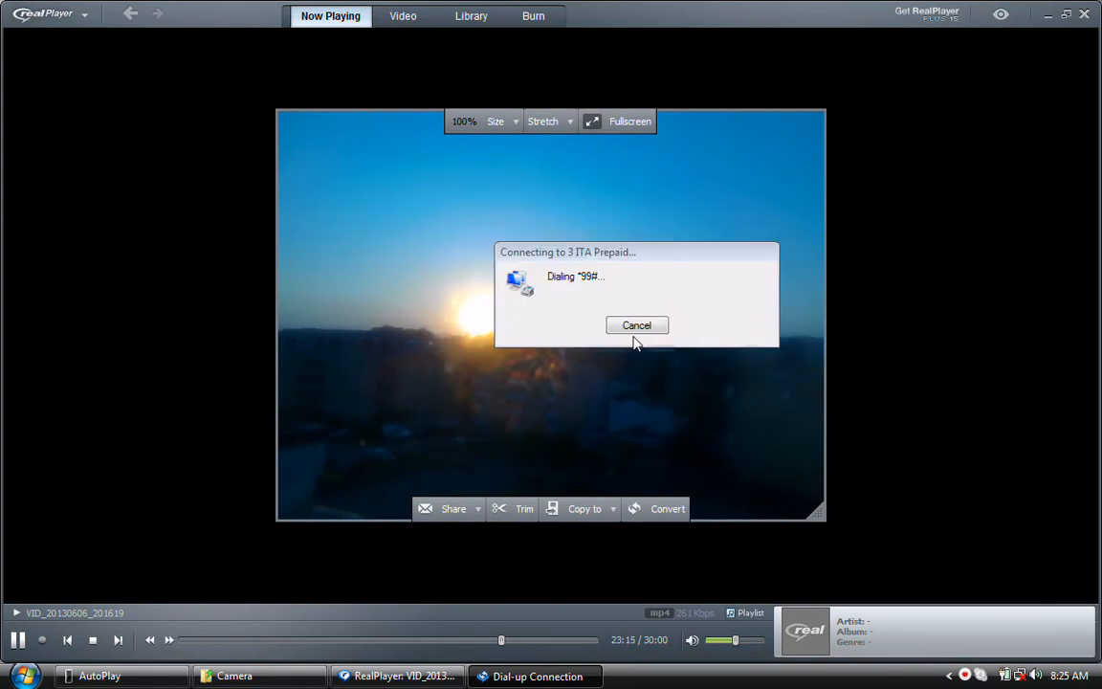
{"action": "left_click", "coordinate": [636, 325]}
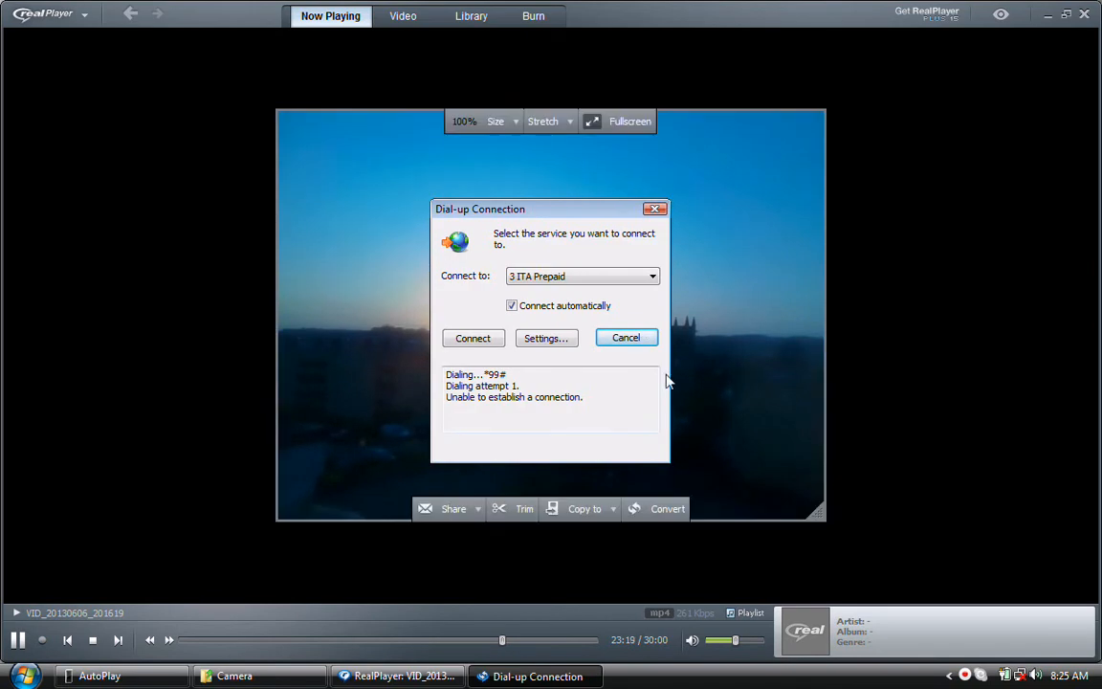
{"action": "left_click", "coordinate": [626, 337]}
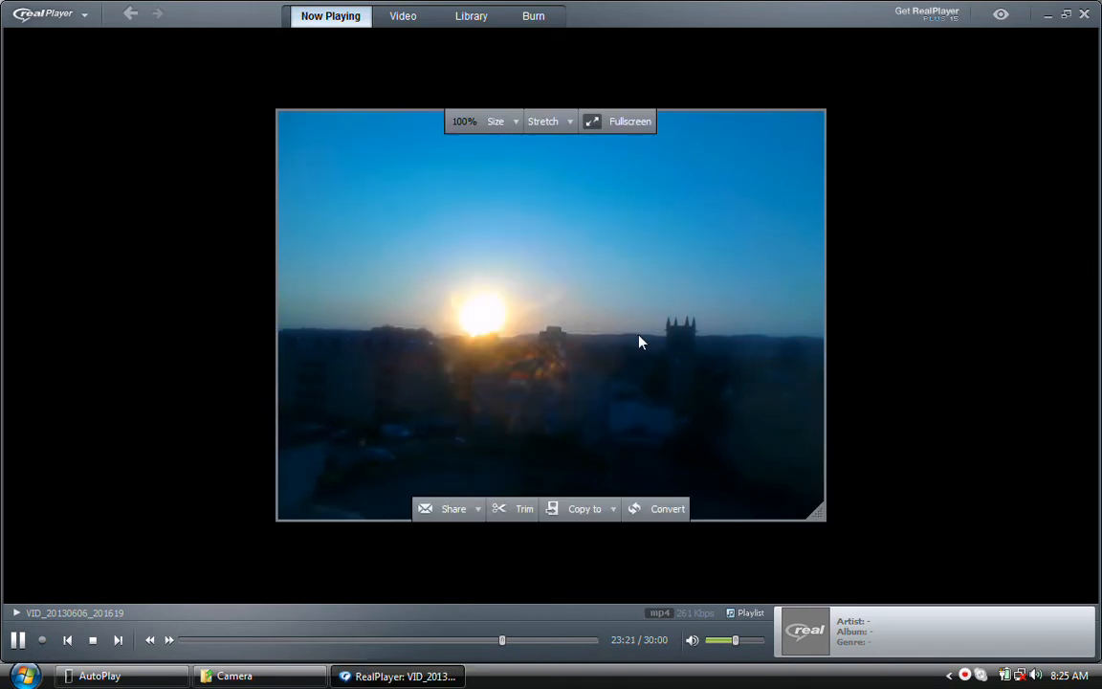
{"action": "mouse_move", "coordinate": [517, 637]}
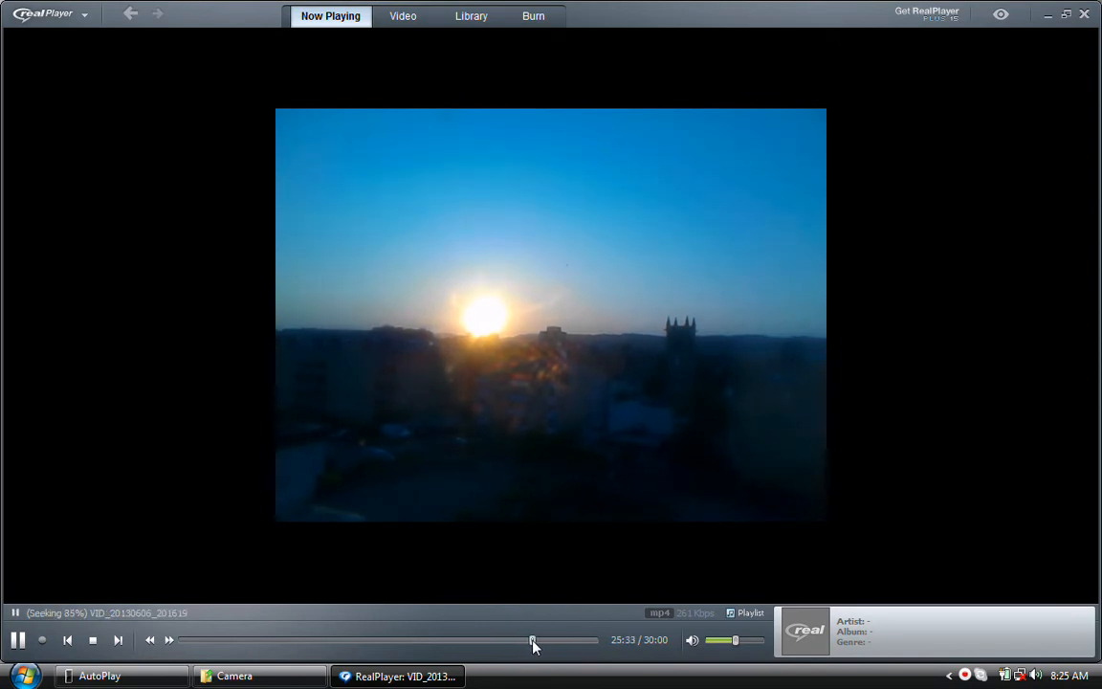
Step: Scrub the second sunset video ahead to about 85%, near the end of the sunset
{"action": "left_click_drag", "start_coordinate": [533, 640], "coordinate": [557, 640]}
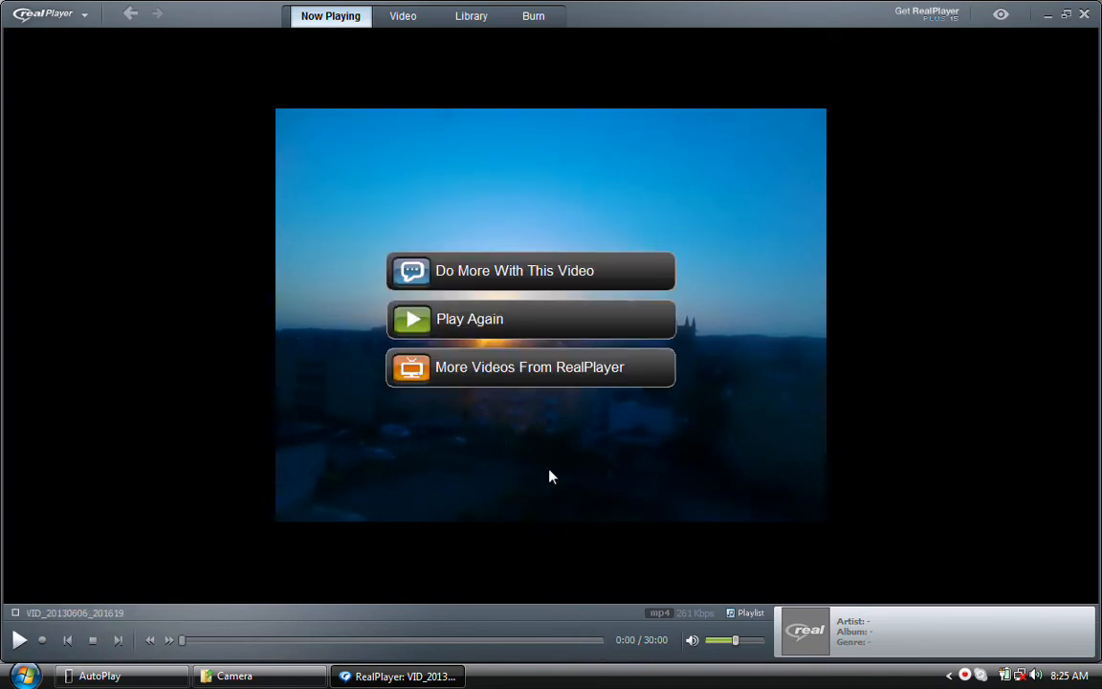
{"action": "mouse_move", "coordinate": [131, 629]}
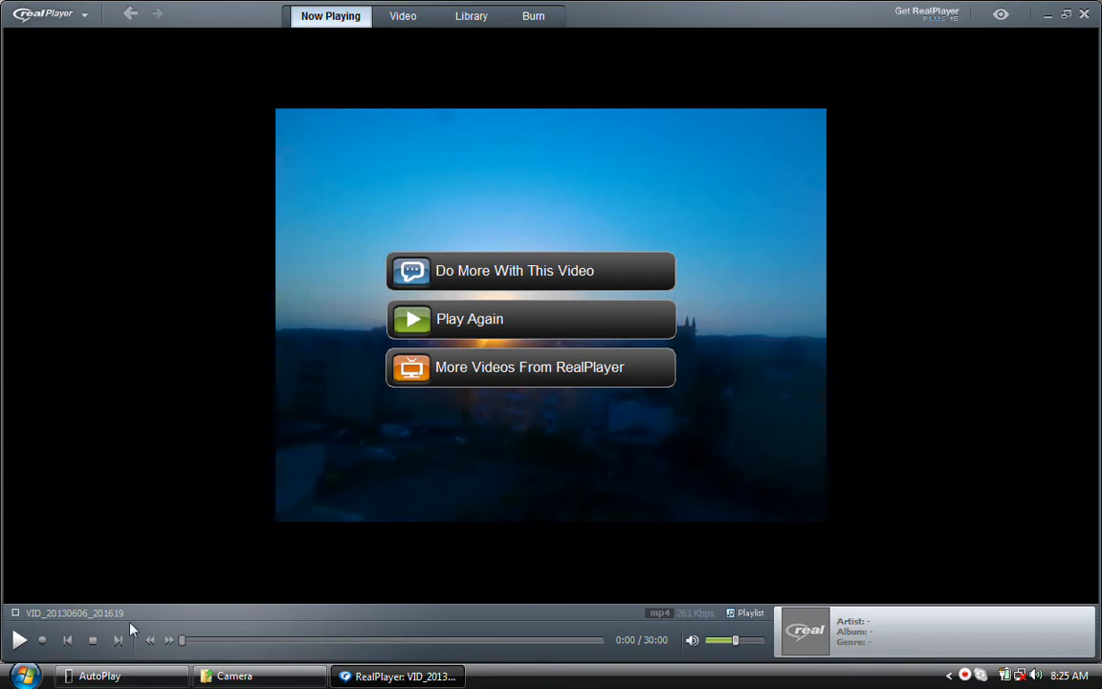
{"action": "mouse_move", "coordinate": [69, 641]}
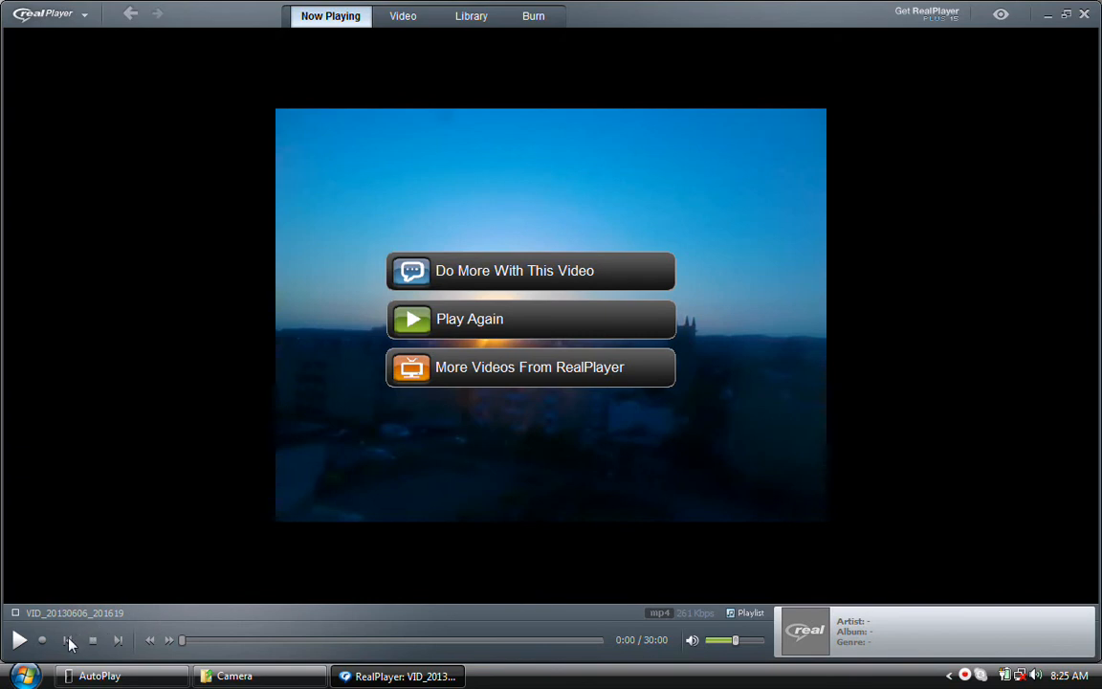
{"action": "mouse_move", "coordinate": [268, 506]}
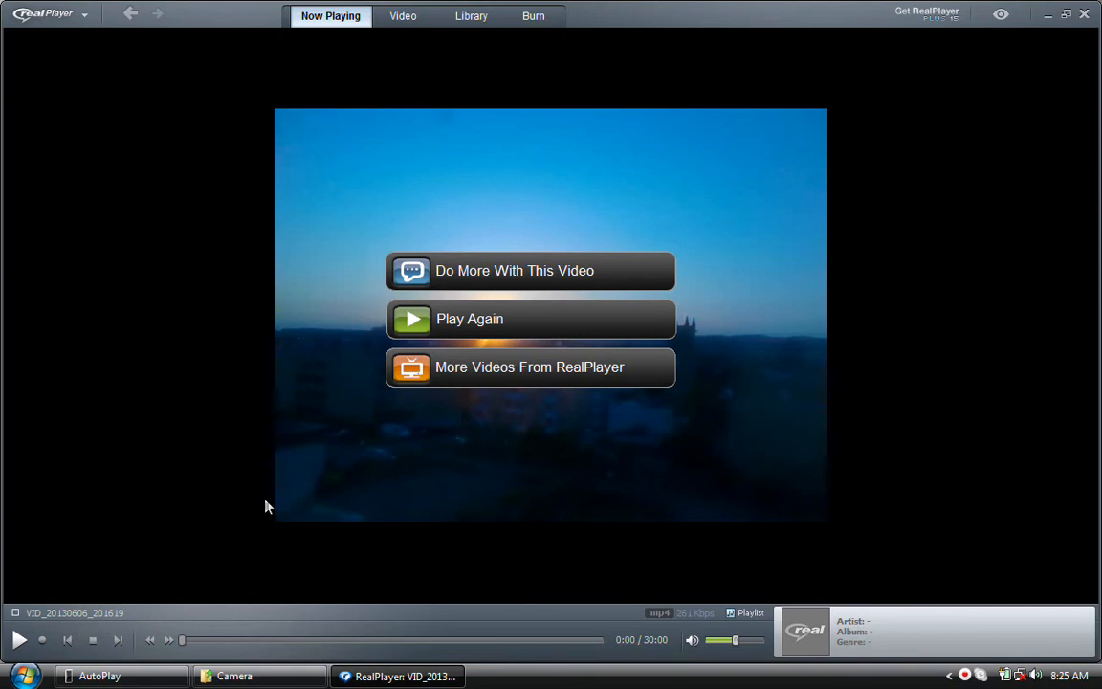
{"action": "mouse_move", "coordinate": [416, 319]}
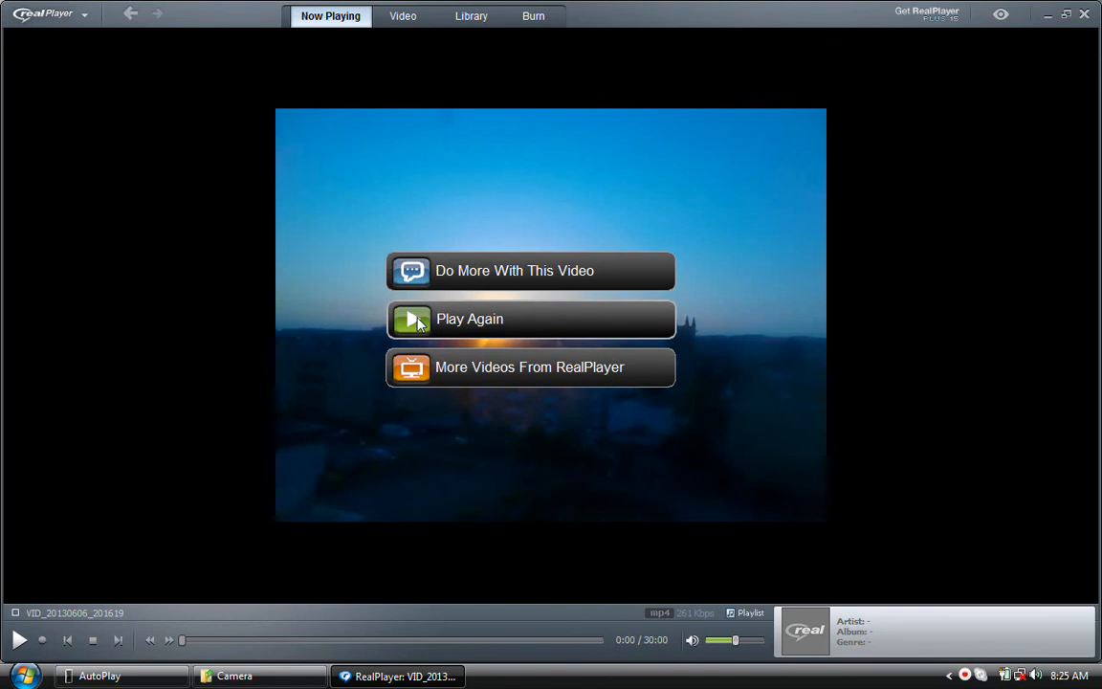
Step: Replay VID_20130606_201619 via Play Again and scrub forward in stages past the middle until it ends
{"action": "left_click", "coordinate": [530, 318]}
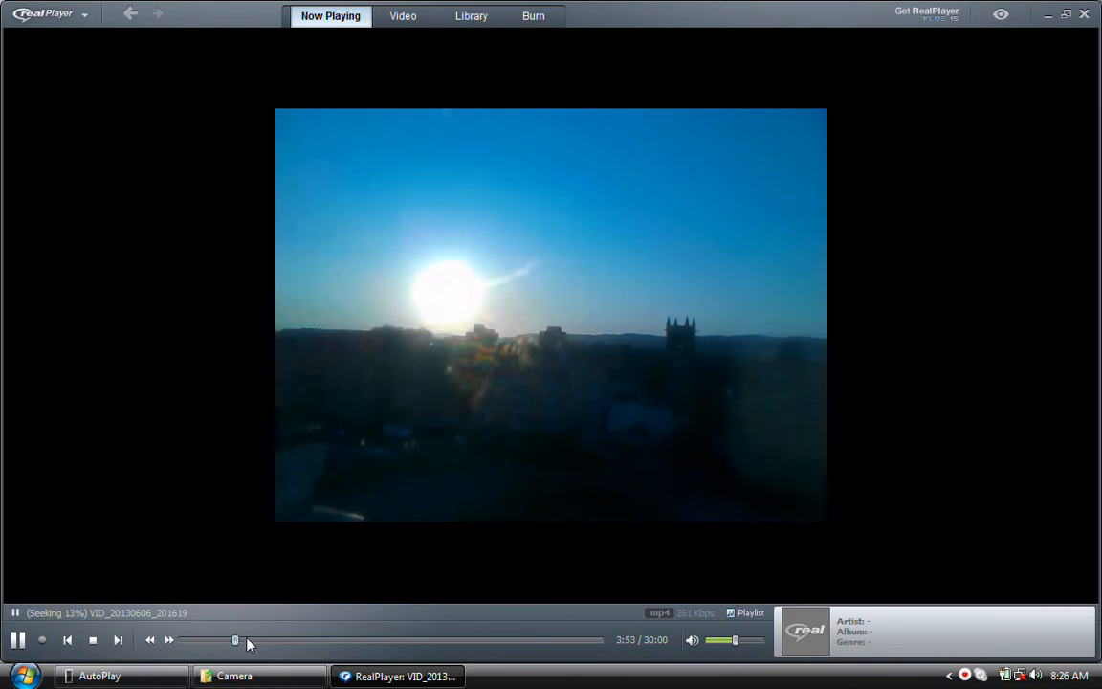
{"action": "left_click_drag", "start_coordinate": [236, 639], "coordinate": [274, 638]}
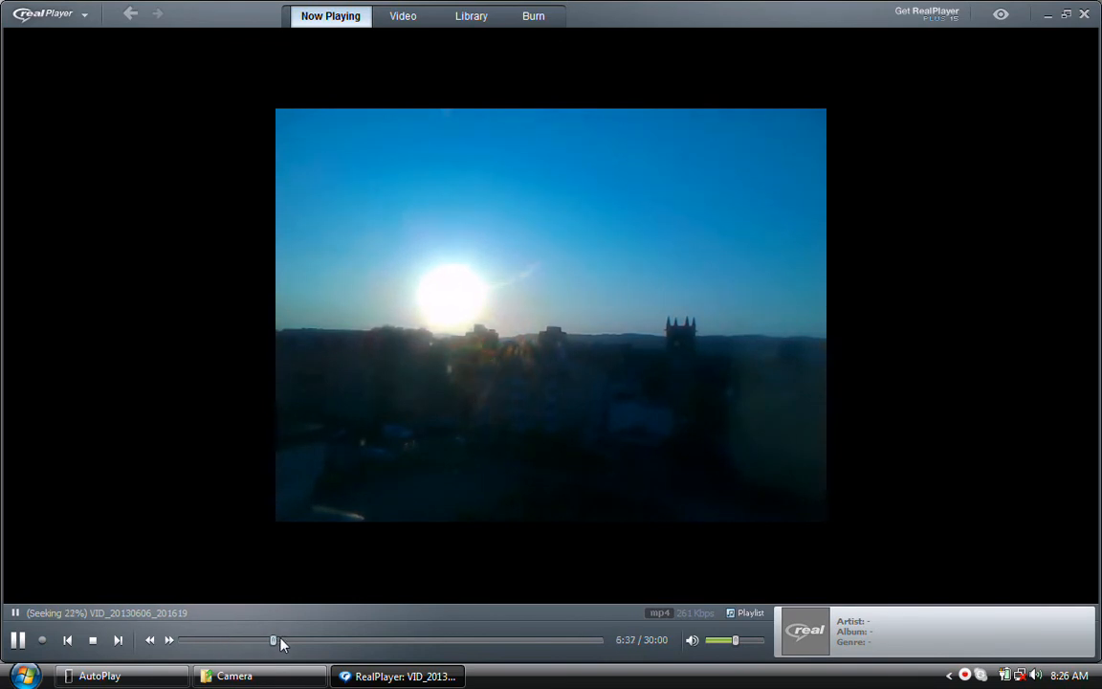
{"action": "left_click_drag", "start_coordinate": [274, 639], "coordinate": [323, 639]}
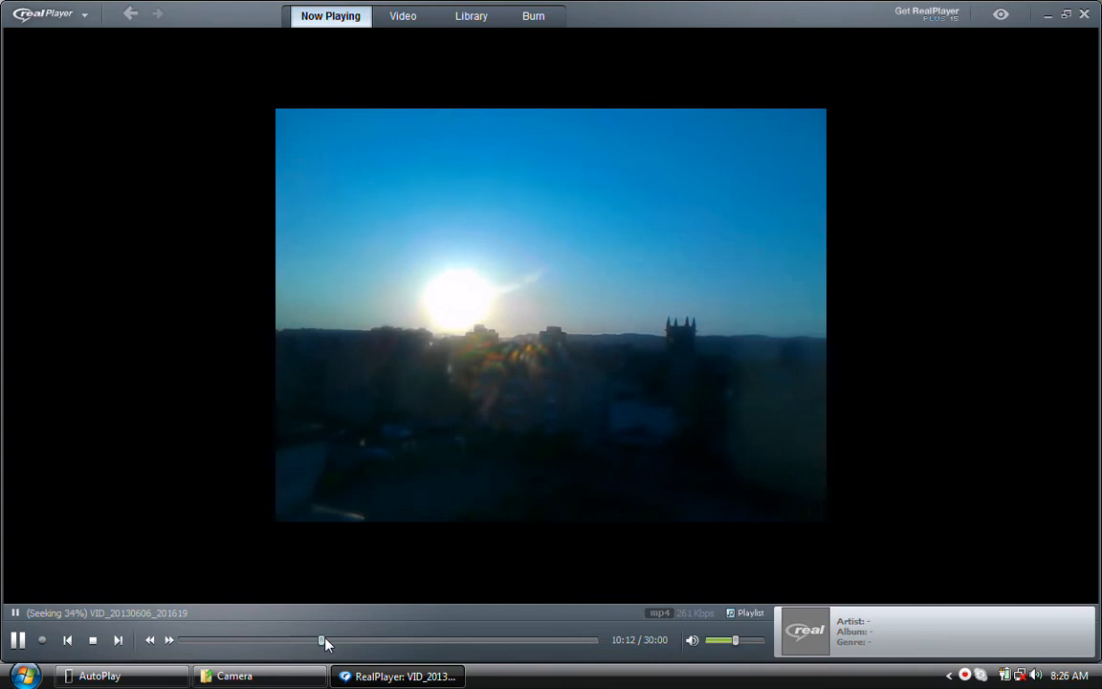
{"action": "left_click_drag", "start_coordinate": [322, 639], "coordinate": [356, 639]}
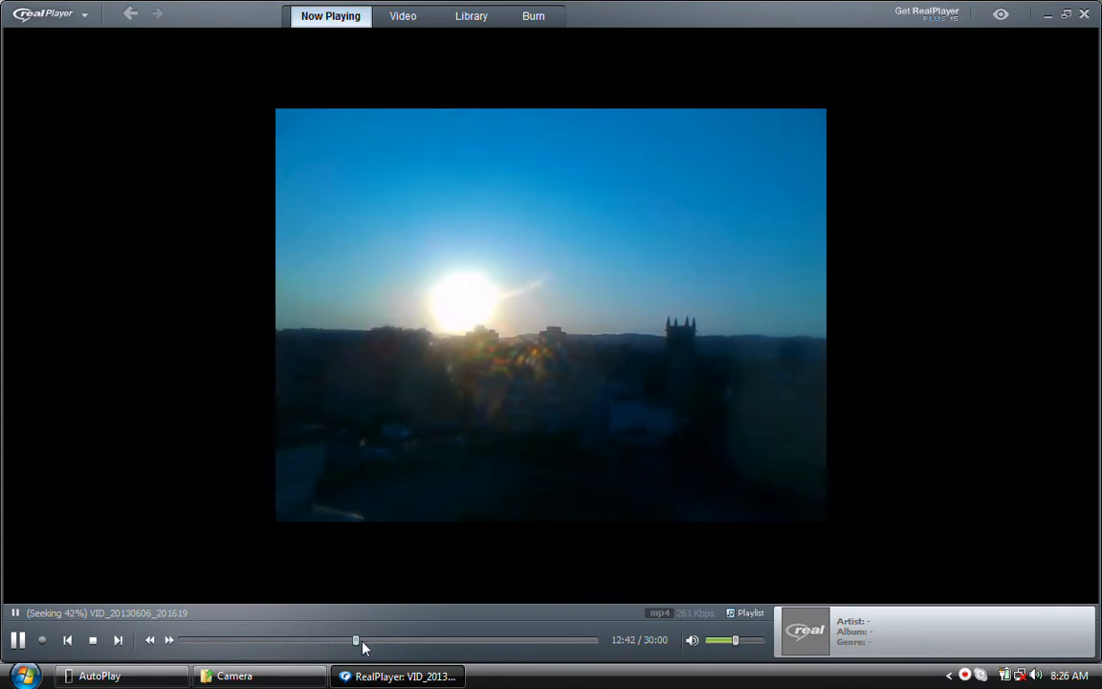
{"action": "left_click_drag", "start_coordinate": [356, 639], "coordinate": [399, 639]}
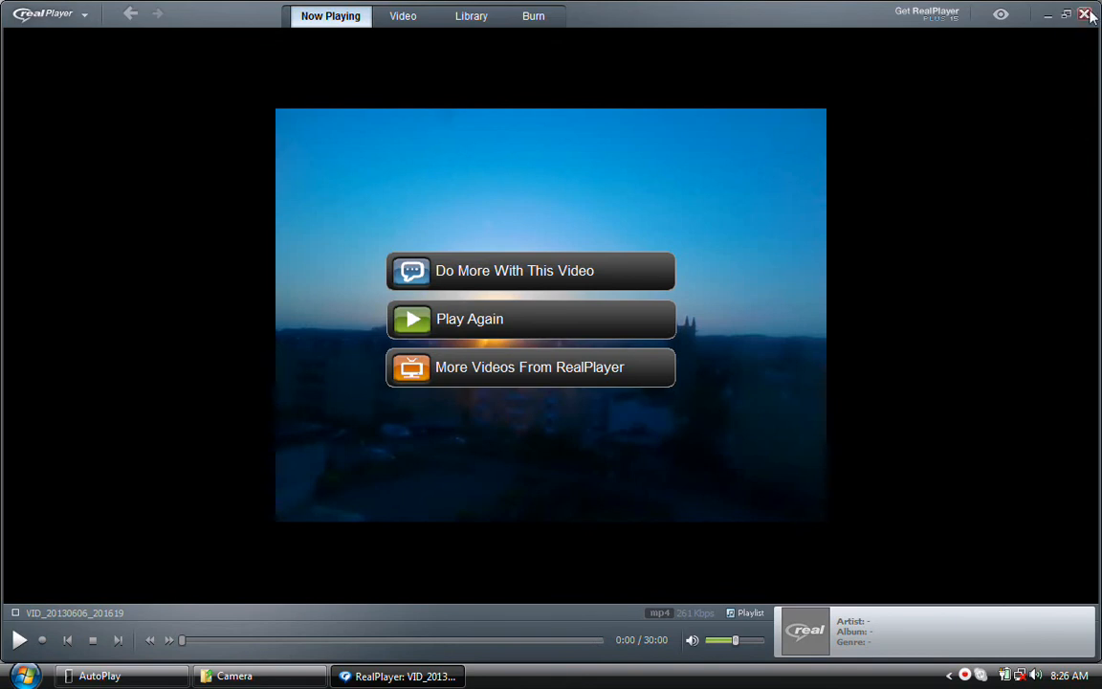
Step: Close RealPlayer and open VID_20130606_205332 from the Camera folder with RealPlayer via Open With
{"action": "left_click", "coordinate": [1066, 14]}
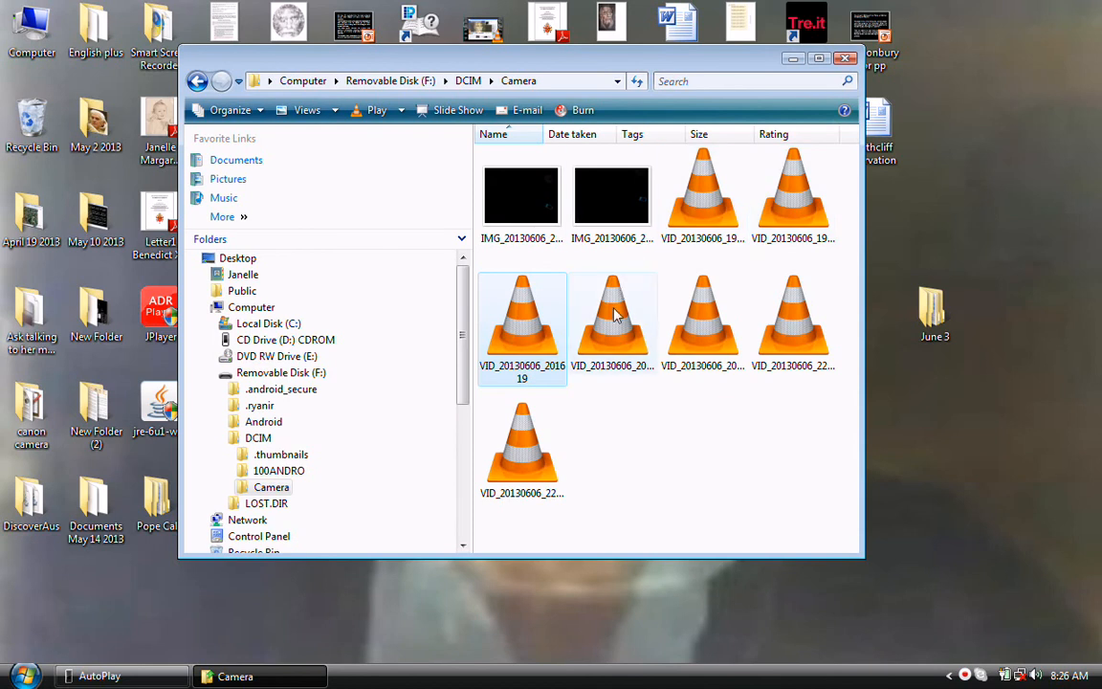
{"action": "right_click", "coordinate": [613, 316]}
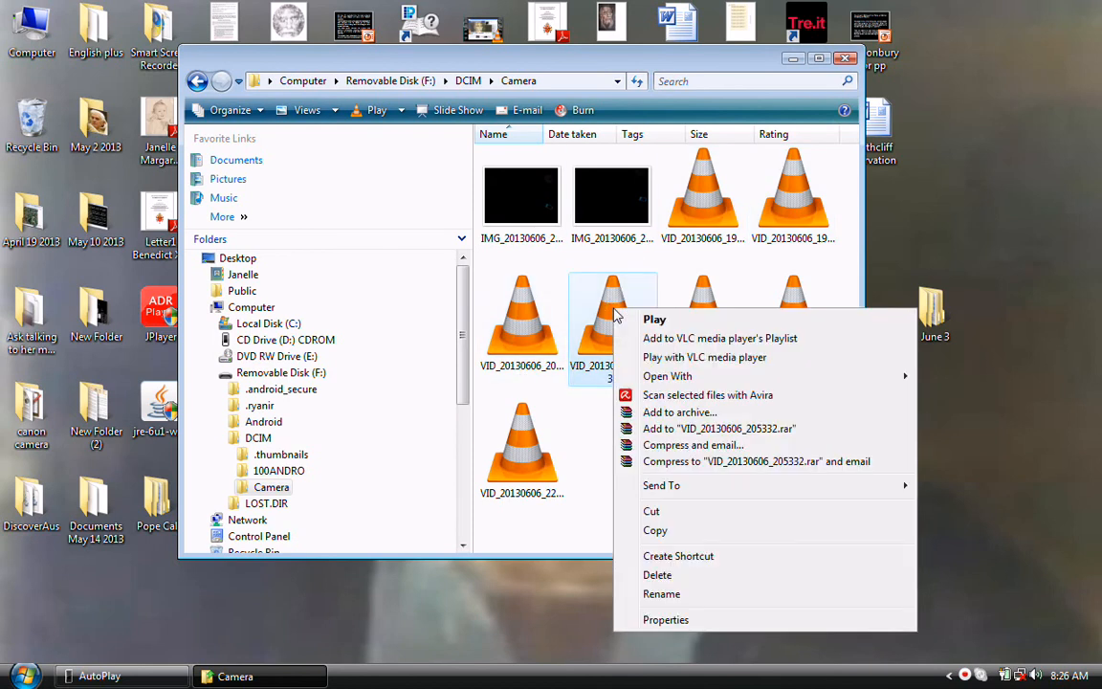
{"action": "mouse_move", "coordinate": [661, 485]}
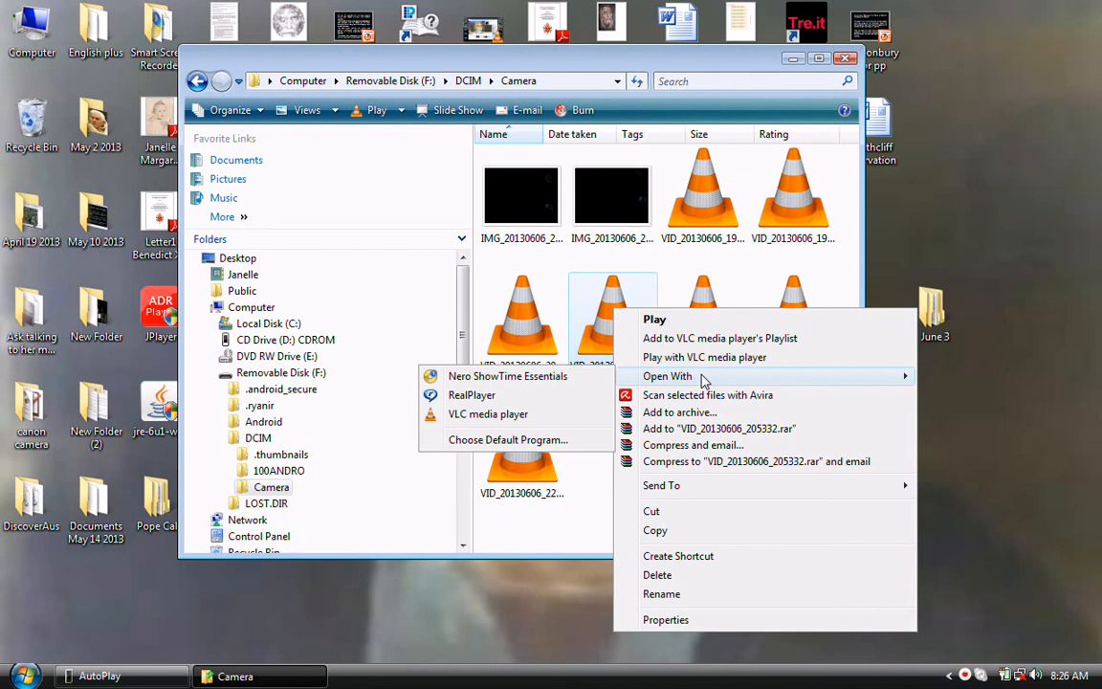
{"action": "mouse_move", "coordinate": [471, 395]}
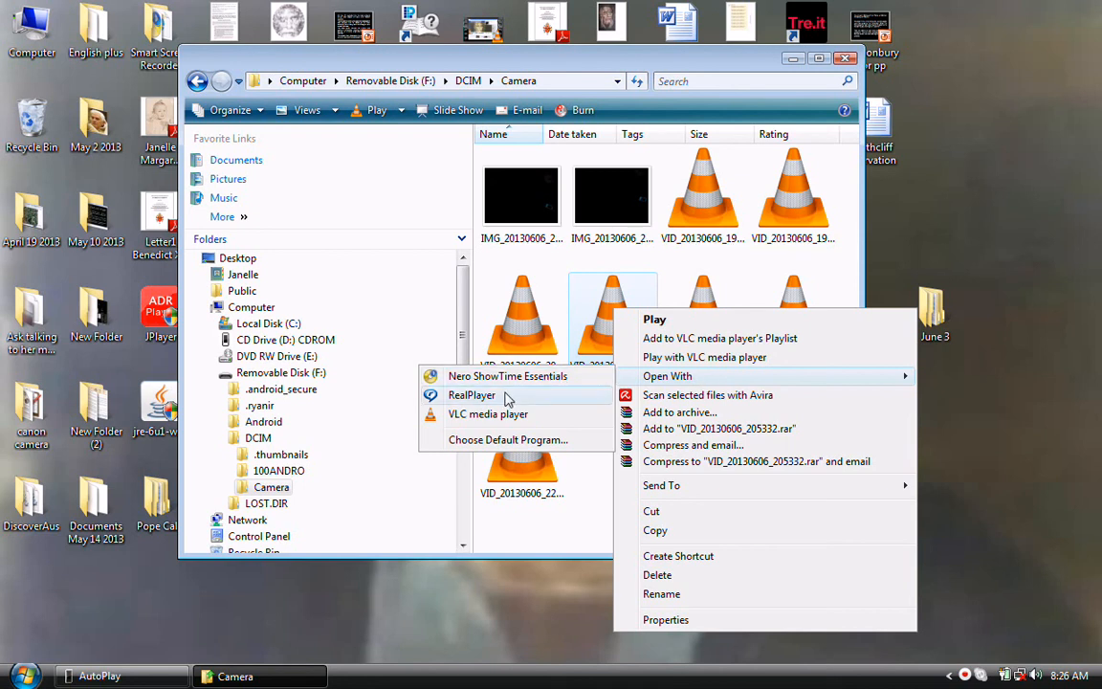
{"action": "left_click", "coordinate": [471, 395]}
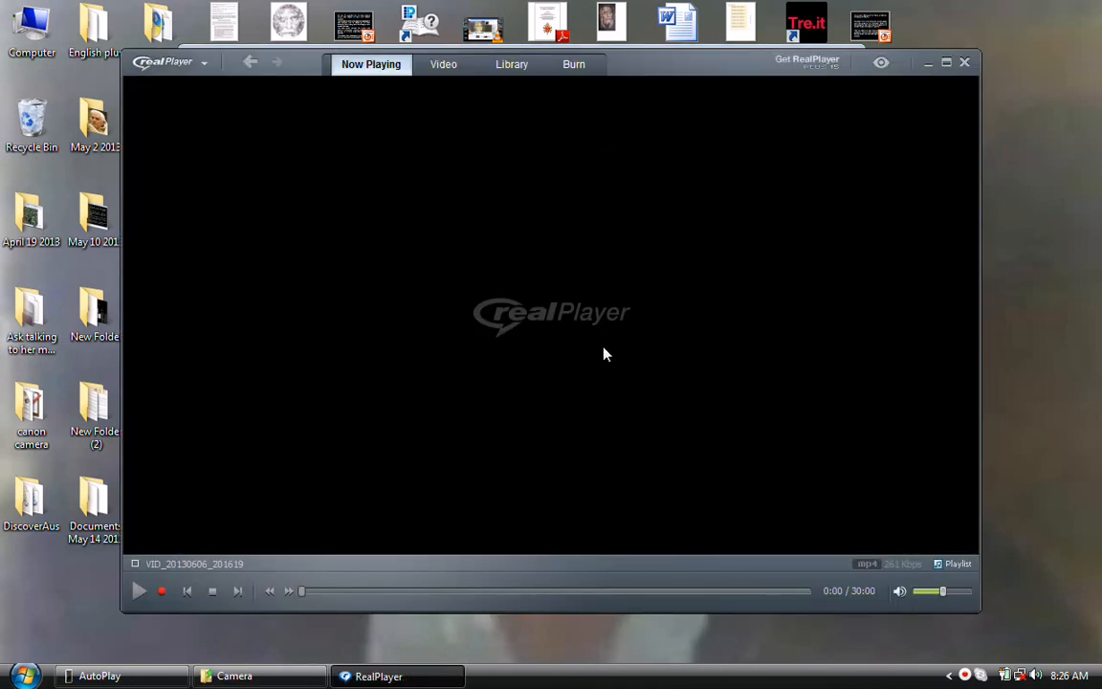
Step: Start the VID_20130606_205332 clip and scrub forward on the seek bar to about 1:52
{"action": "left_click", "coordinate": [137, 590]}
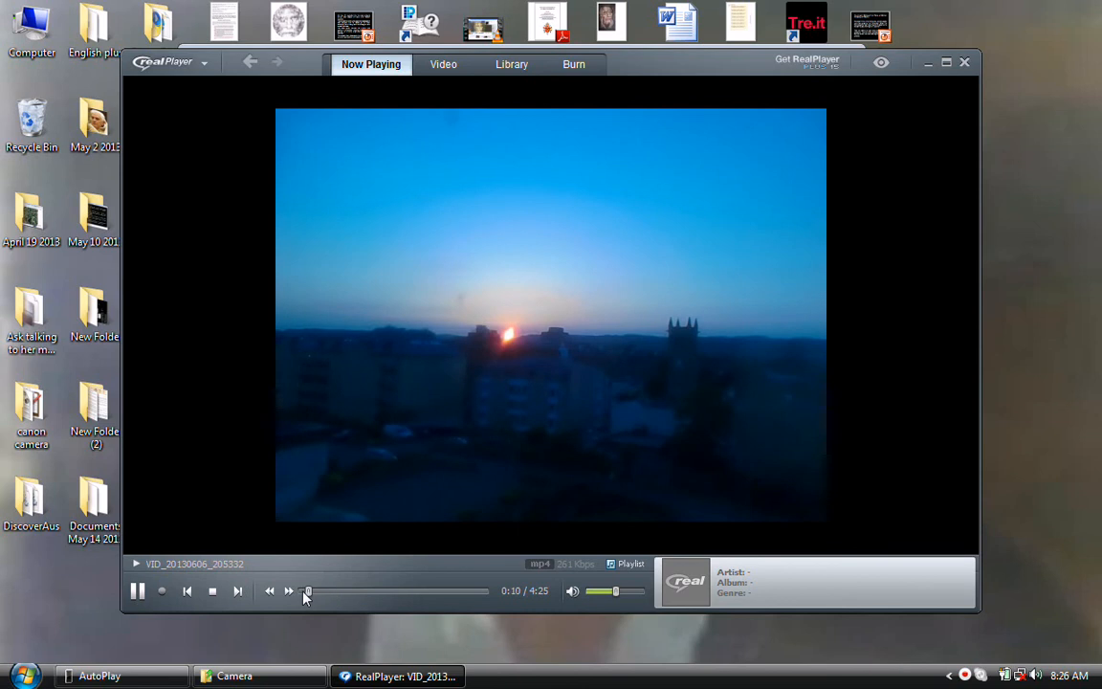
{"action": "left_click_drag", "start_coordinate": [306, 591], "coordinate": [318, 591]}
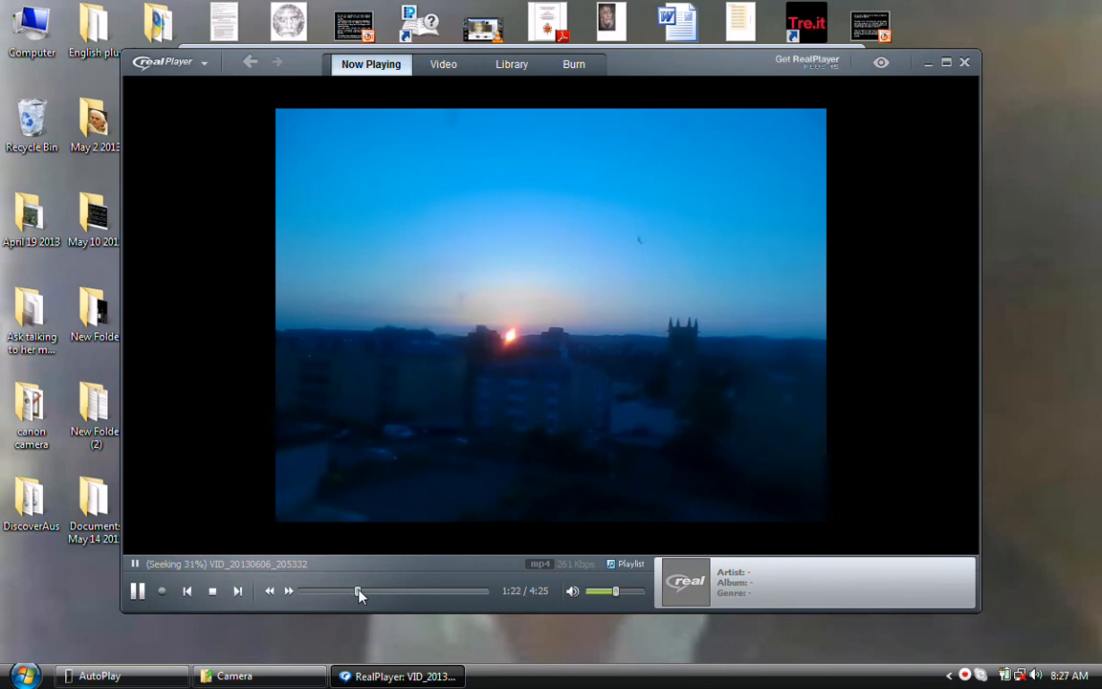
{"action": "left_click_drag", "start_coordinate": [359, 590], "coordinate": [373, 590]}
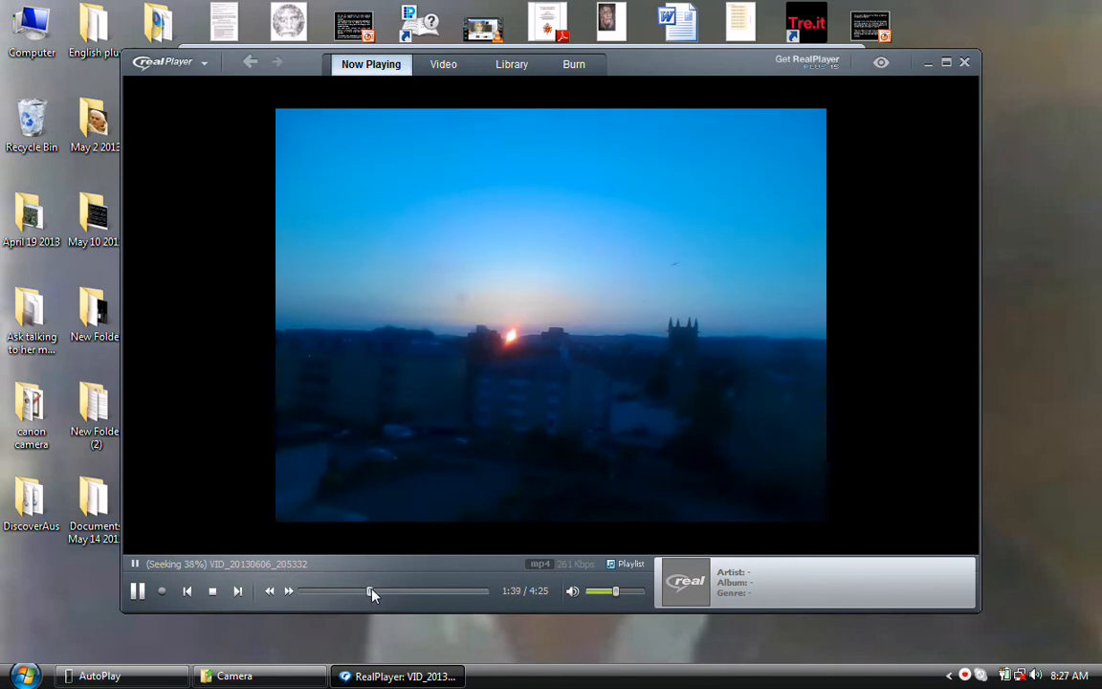
{"action": "left_click_drag", "start_coordinate": [370, 590], "coordinate": [398, 590]}
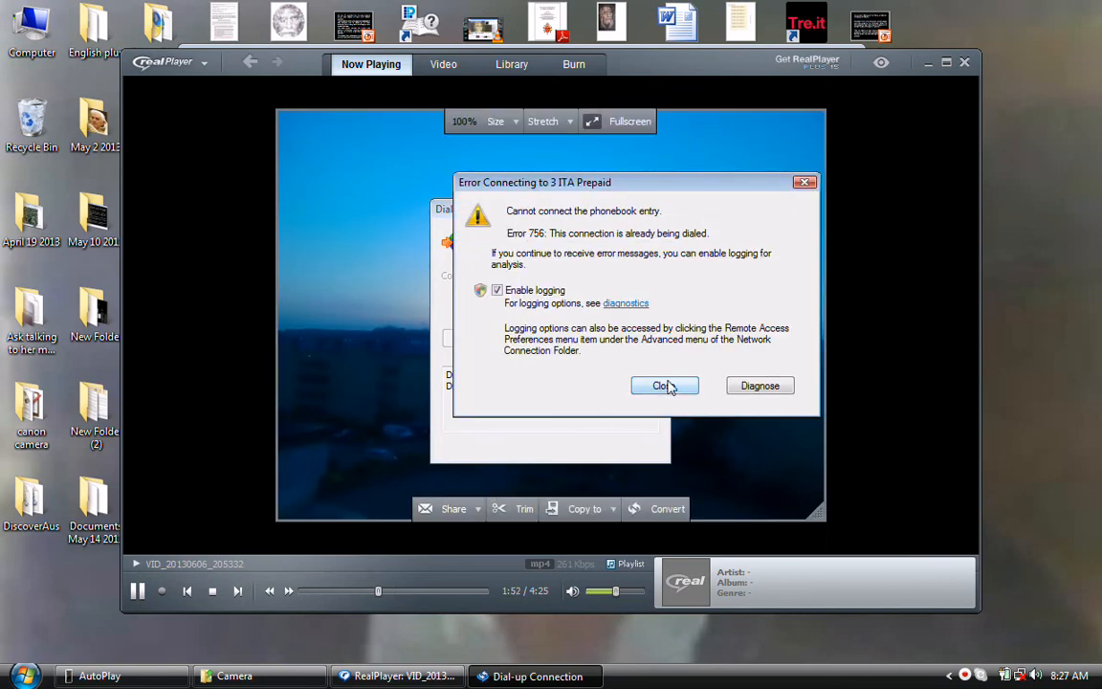
Step: Dismiss the Error 756 message and cancel the dial-up attempt so the clip plays unobstructed
{"action": "left_click", "coordinate": [664, 385]}
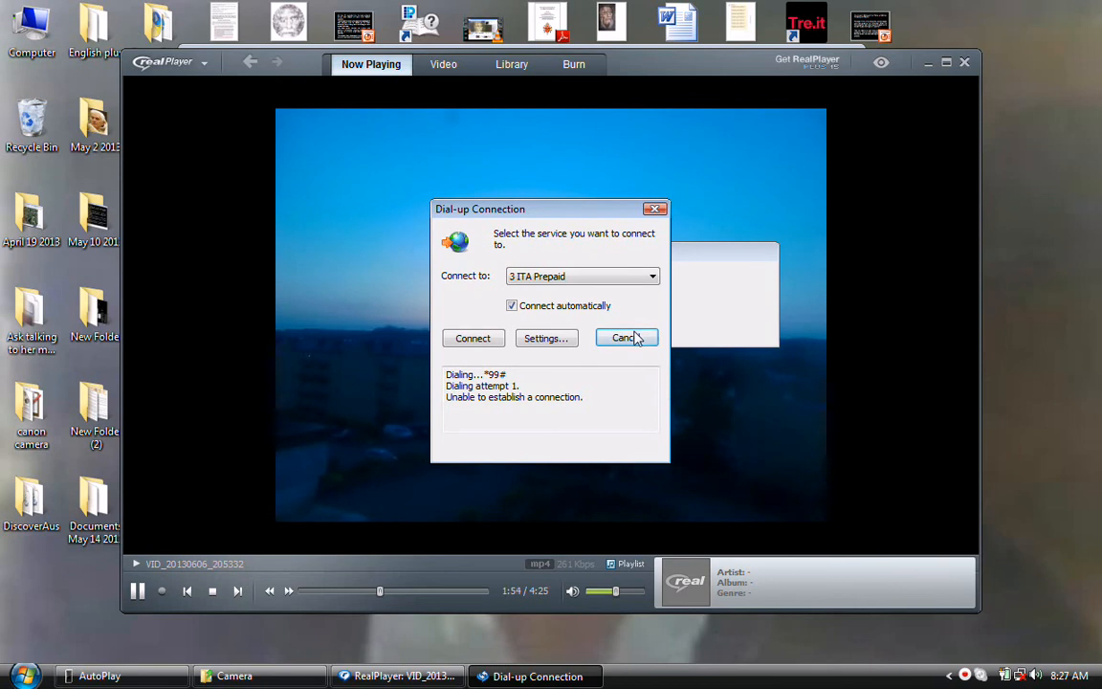
{"action": "left_click", "coordinate": [472, 338]}
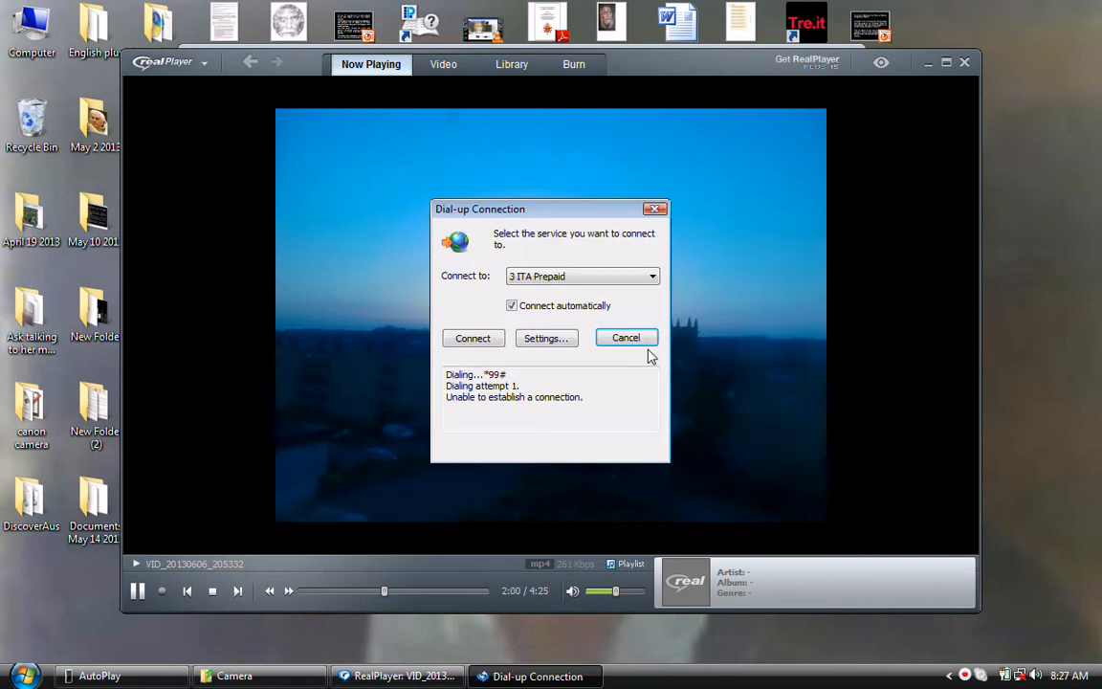
{"action": "left_click", "coordinate": [625, 336]}
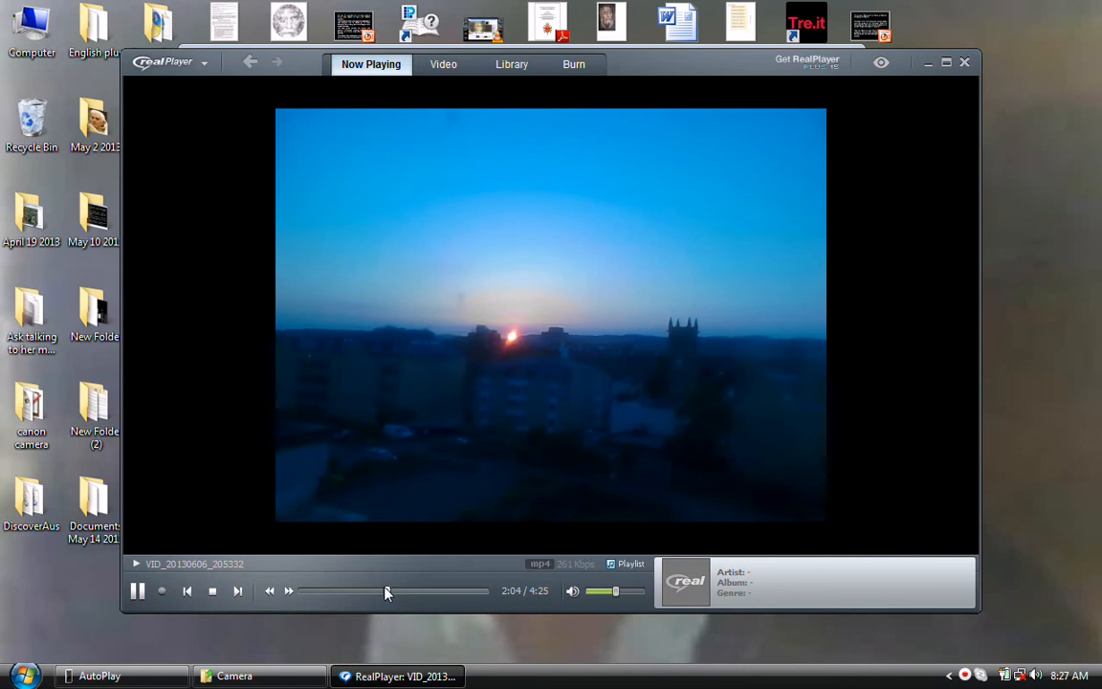
Step: Scrub toward the end of the 205332 clip, let it finish, and close RealPlayer to the Camera folder
{"action": "left_click", "coordinate": [400, 591]}
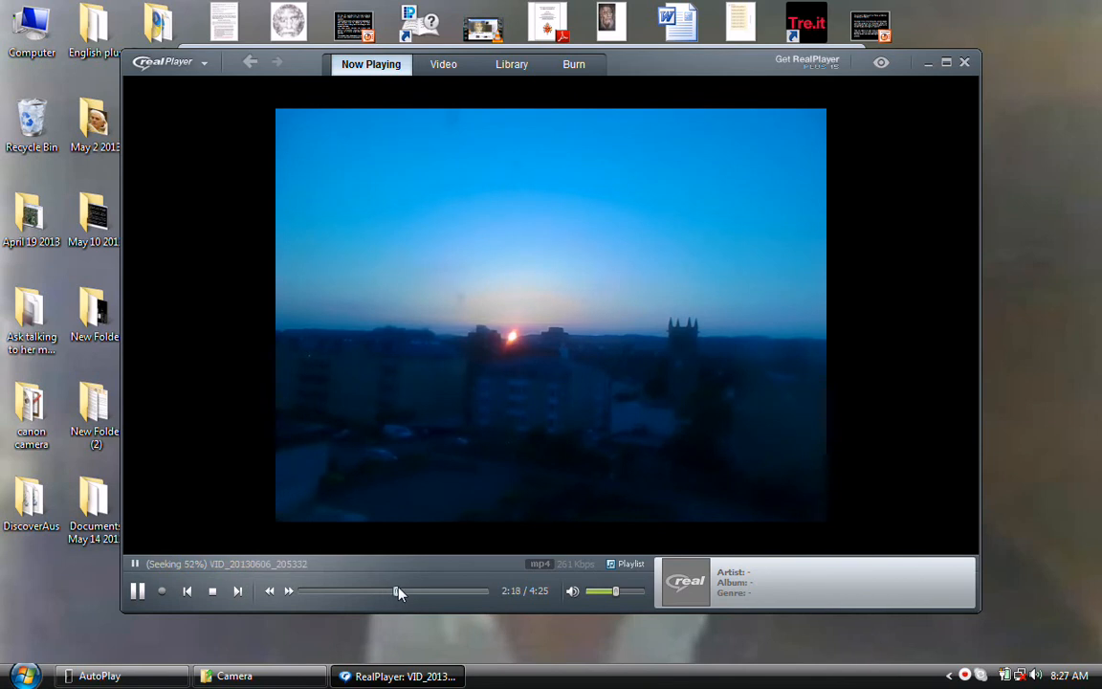
{"action": "left_click", "coordinate": [412, 590]}
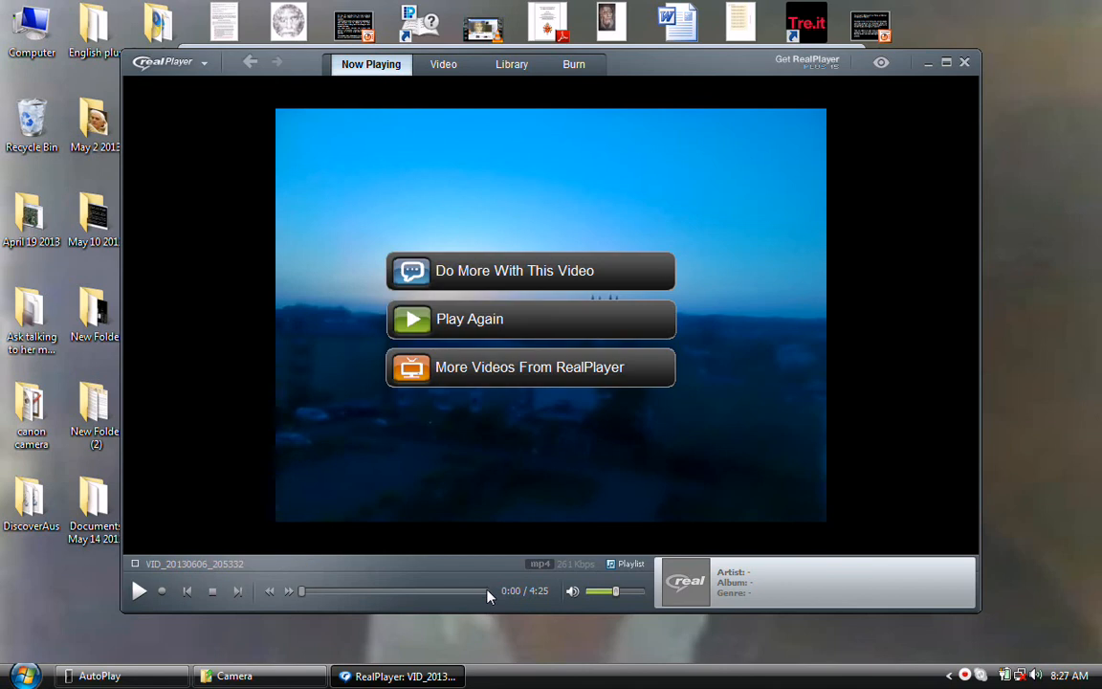
{"action": "mouse_move", "coordinate": [569, 485]}
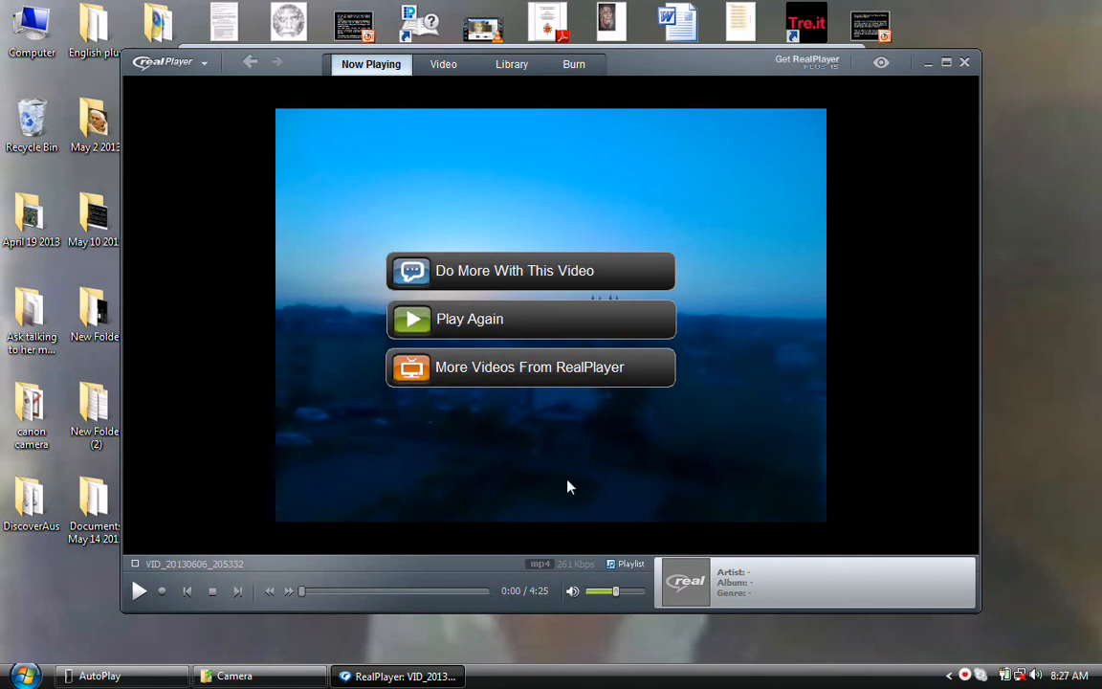
{"action": "mouse_move", "coordinate": [655, 352]}
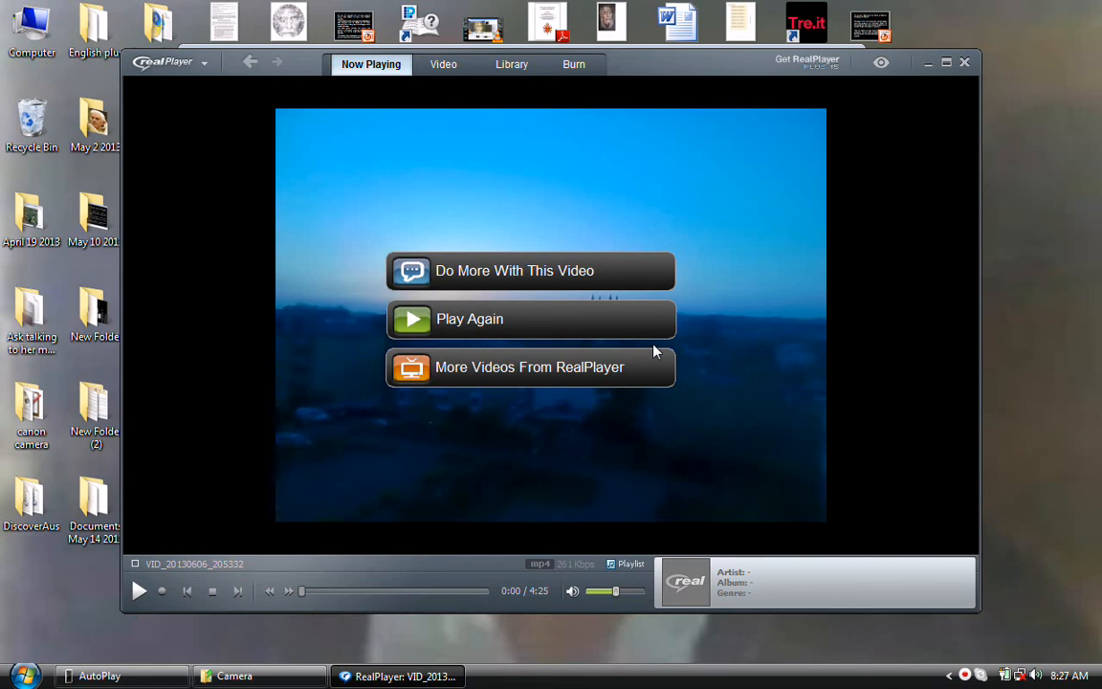
{"action": "mouse_move", "coordinate": [951, 76]}
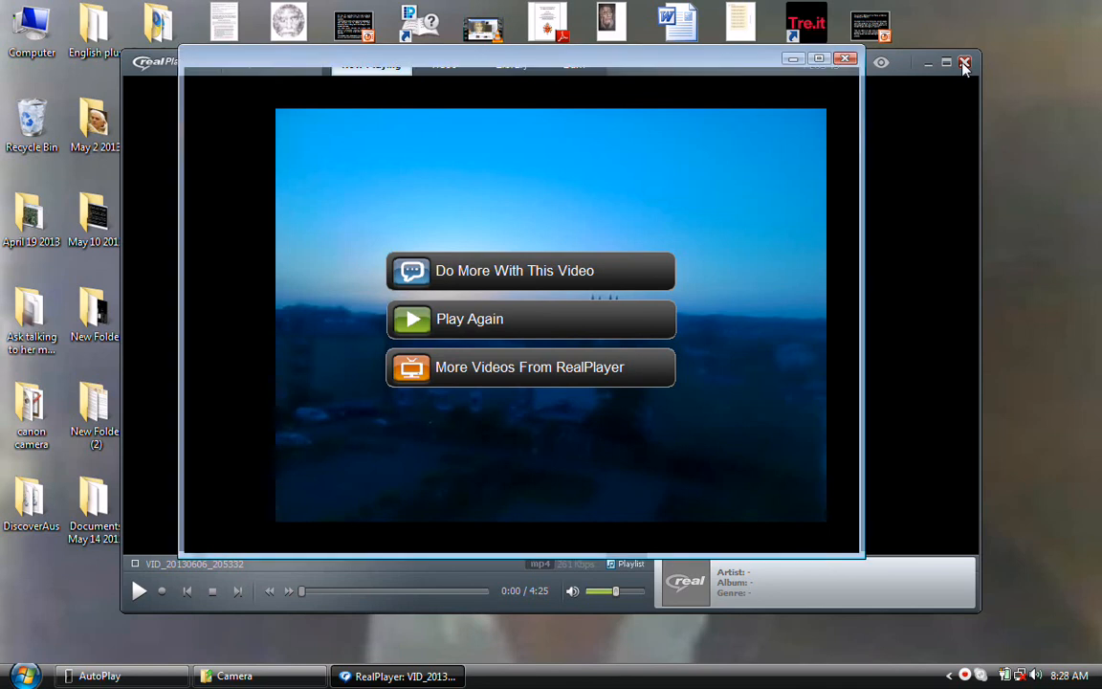
{"action": "left_click", "coordinate": [965, 62]}
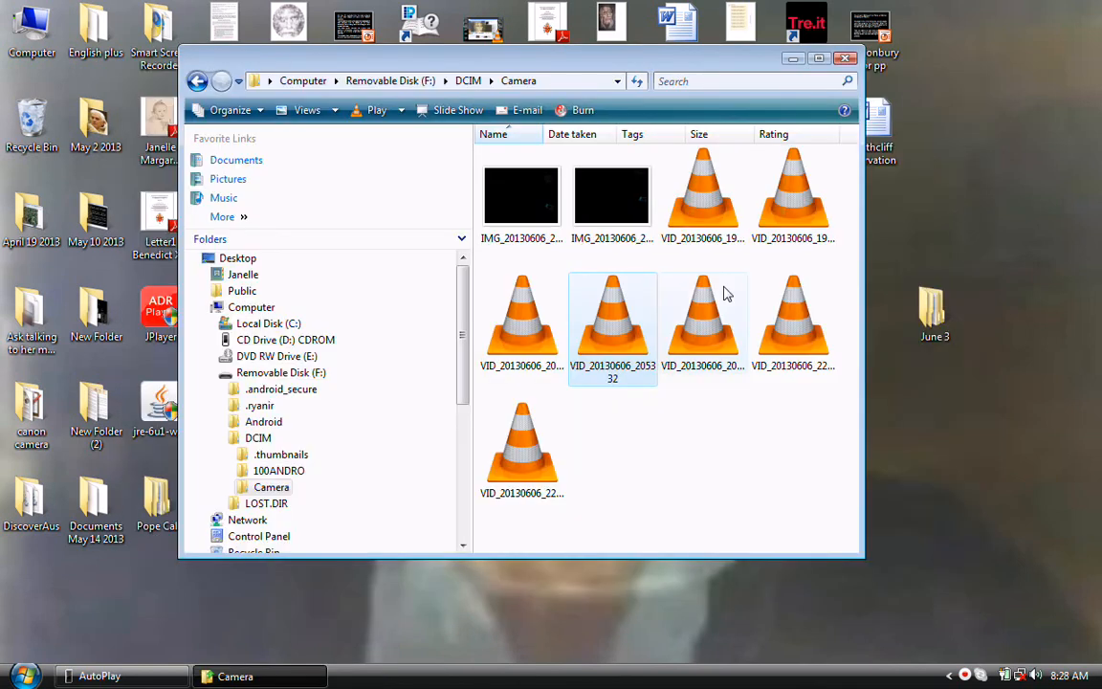